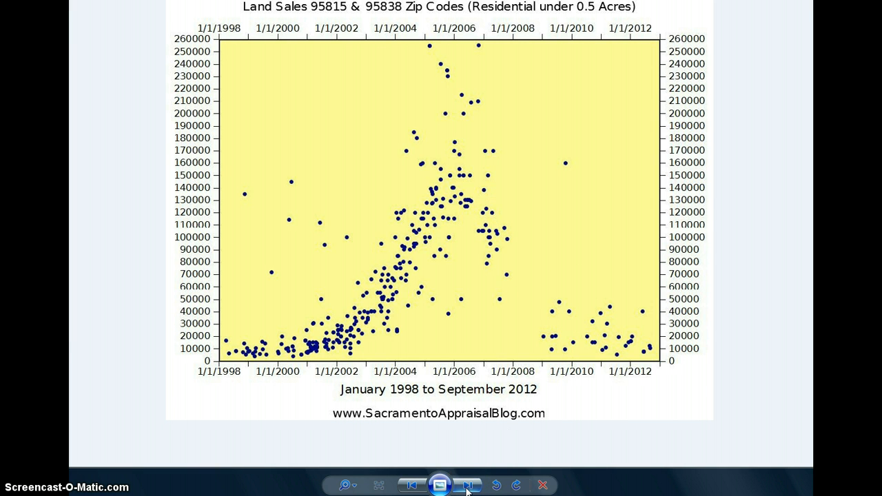
# Page through the example charts to the green chart marking the subject's previous sale and listing
pyautogui.click(467, 486)
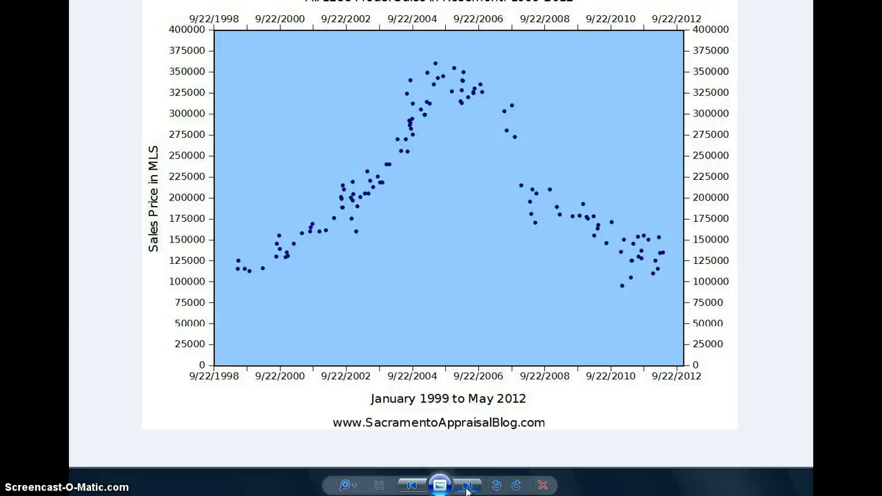
pyautogui.click(467, 485)
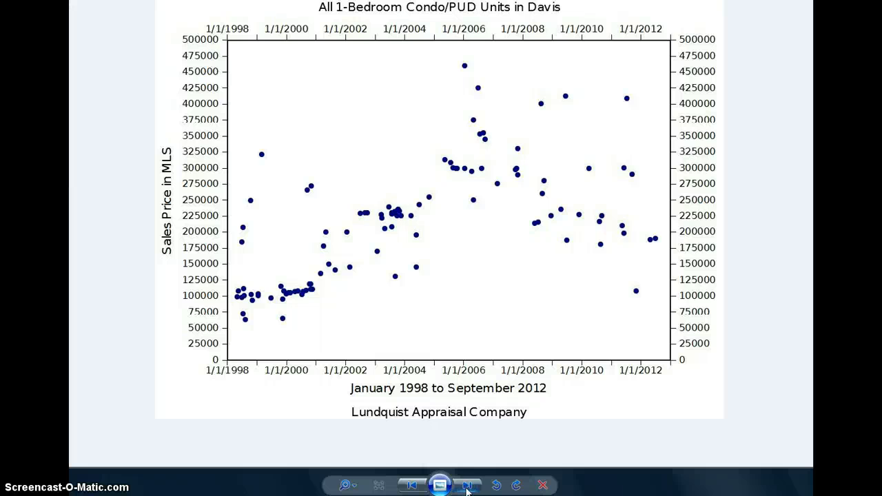
pyautogui.click(467, 485)
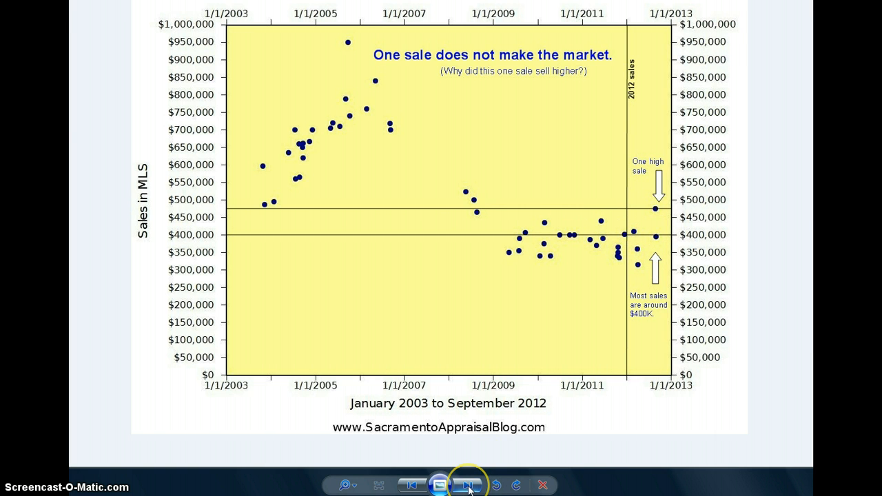
pyautogui.click(468, 485)
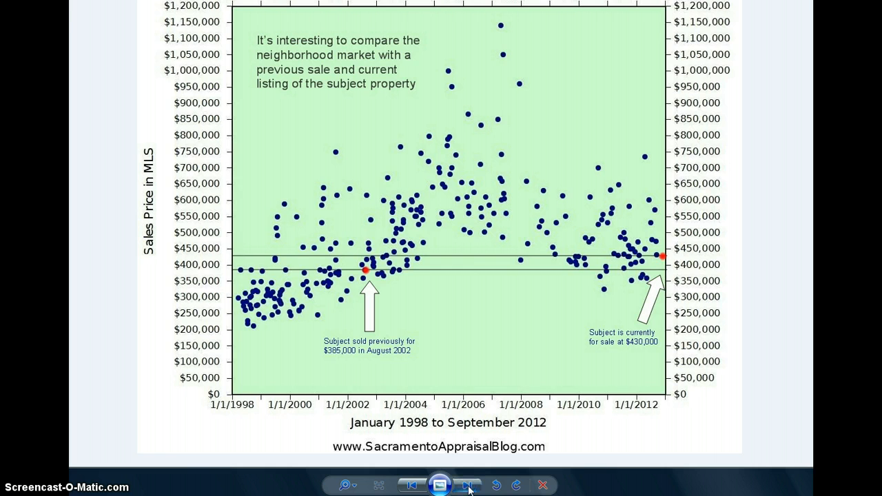
# Browse past the Fair Oaks and Sacramento condo charts to the 2007–2012 sales chart
pyautogui.click(468, 486)
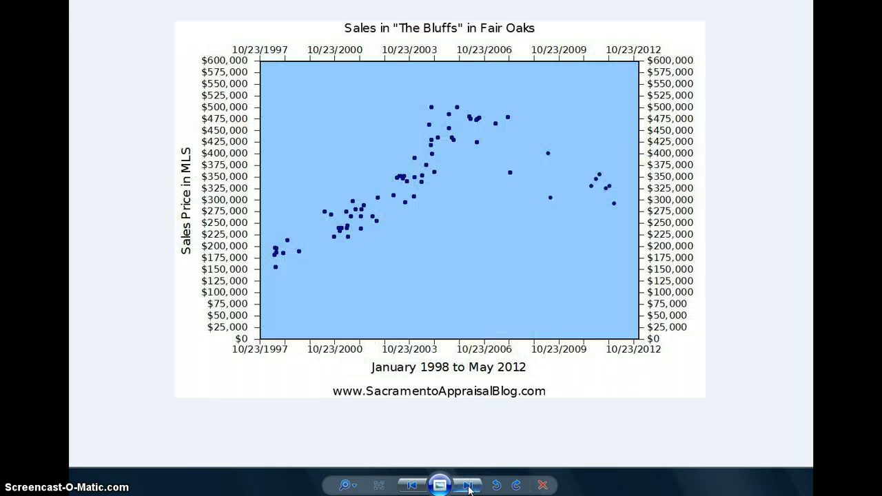
pyautogui.click(468, 486)
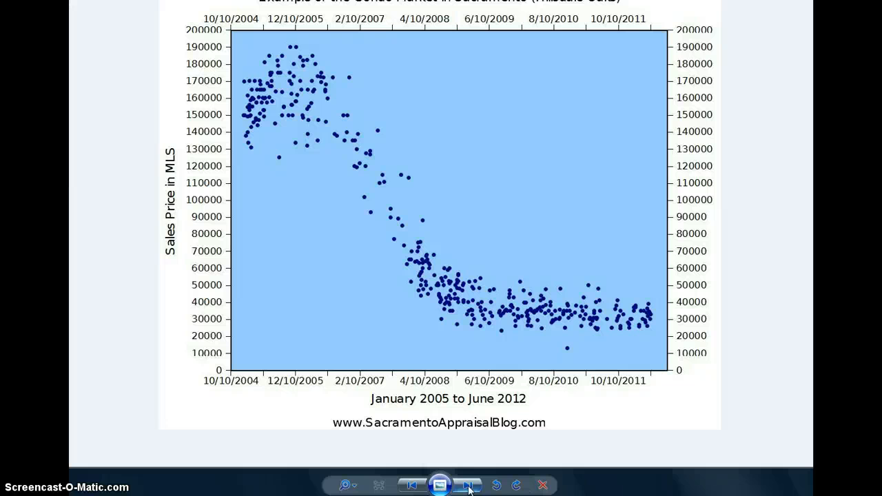
pyautogui.click(468, 484)
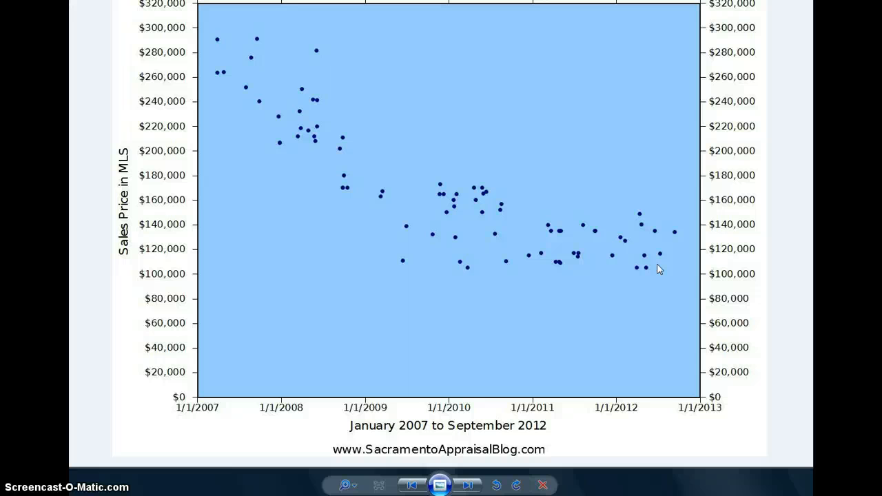
pyautogui.moveTo(455, 159)
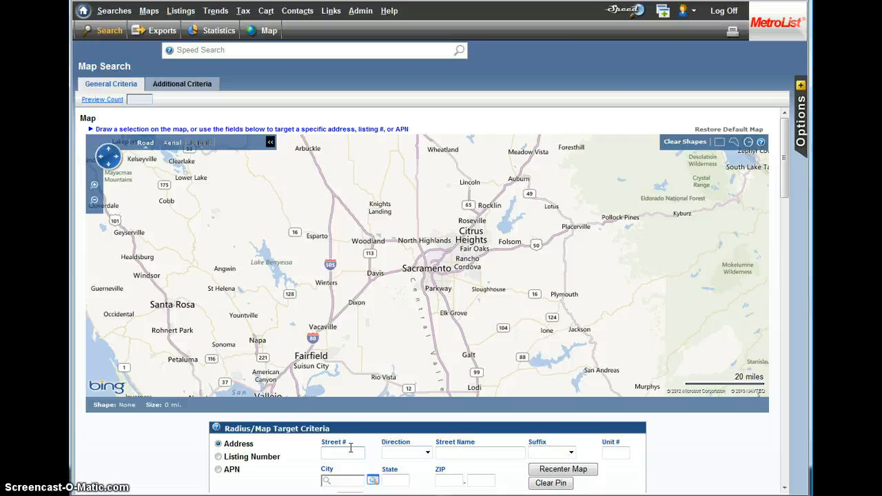
pyautogui.write('8889')
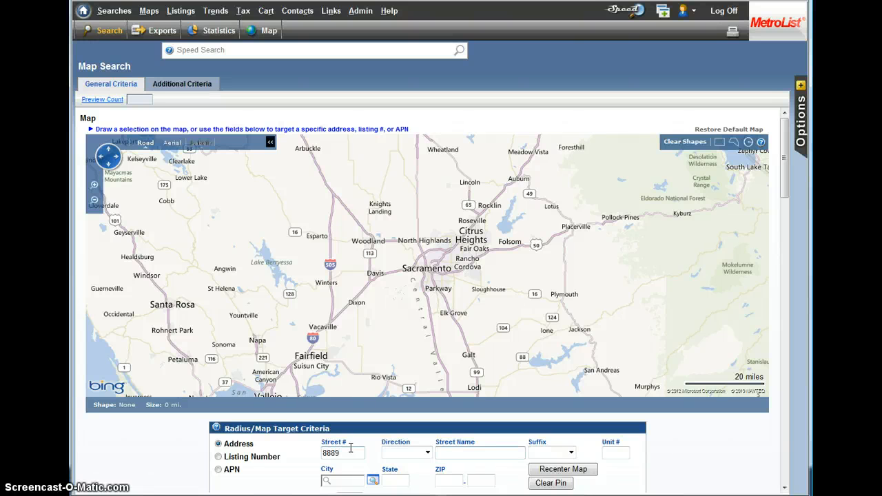
pyautogui.write('Napton')
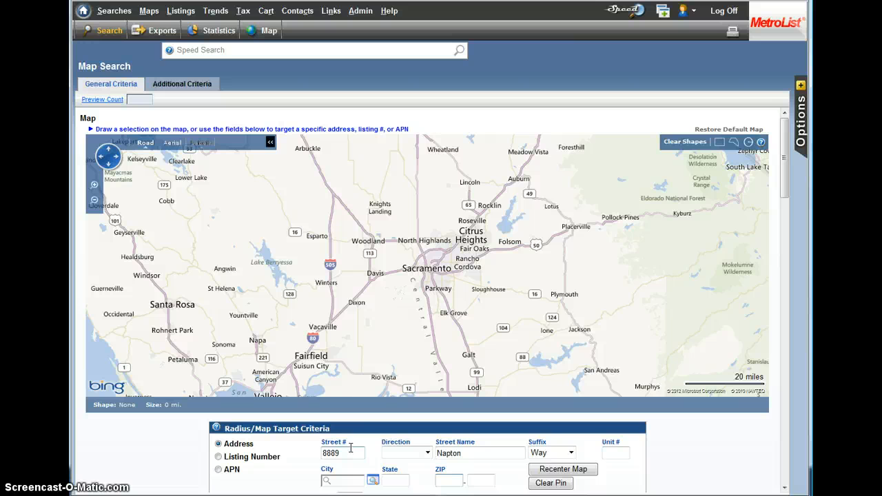
pyautogui.write('95624')
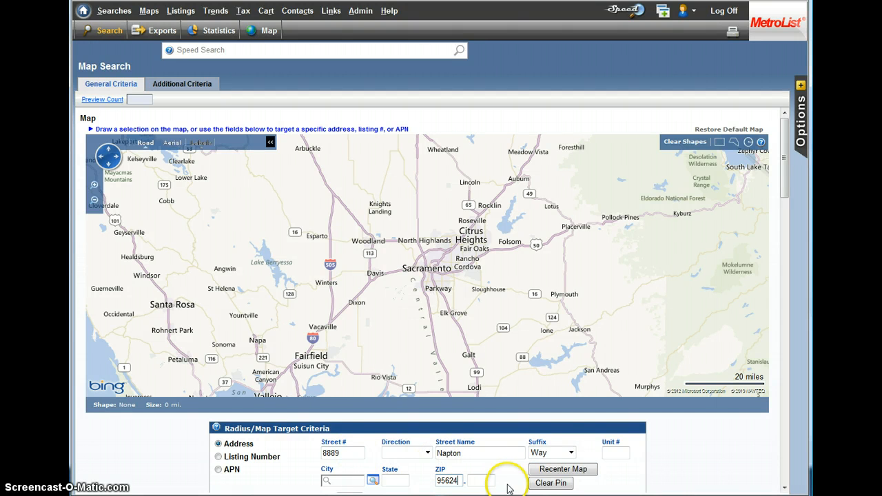
pyautogui.moveTo(583, 467)
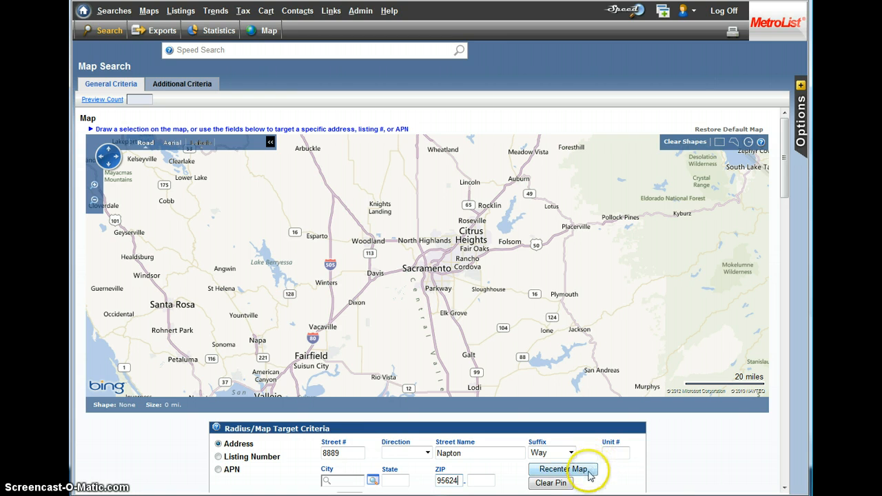
pyautogui.click(563, 469)
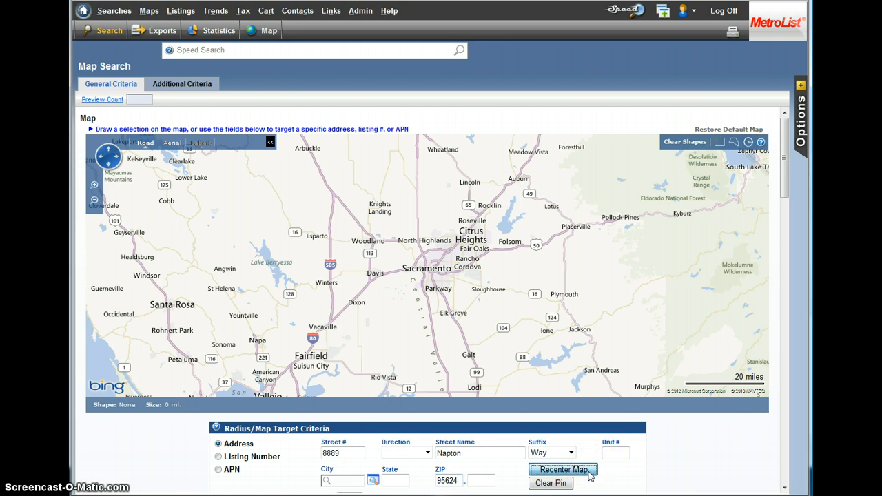
pyautogui.click(563, 470)
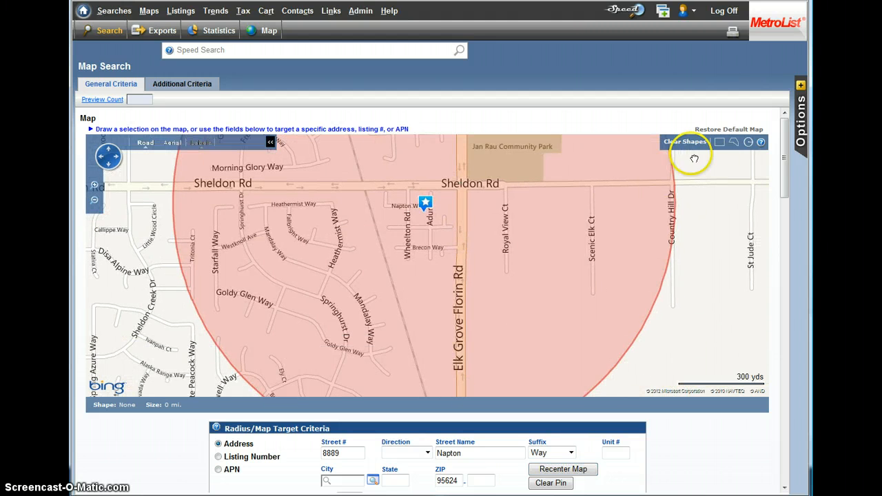
# Clear the radius circle from the map and scroll down the search form
pyautogui.click(685, 141)
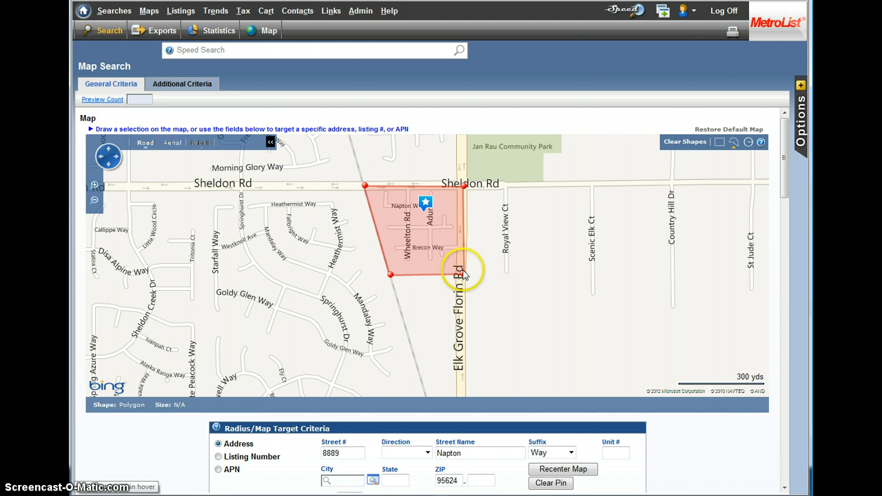
pyautogui.scroll(-3)
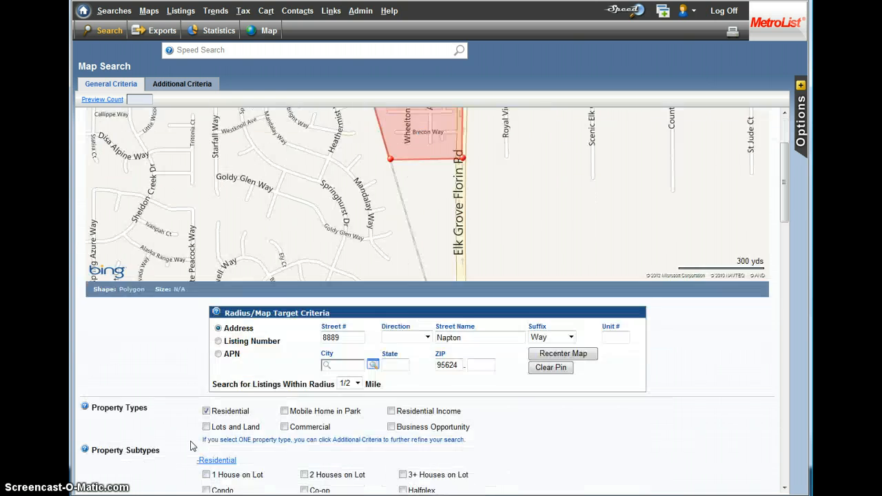
# Restrict to Sold status with sold date from 10/22/08, dismissing the archive notice
pyautogui.scroll(-3)
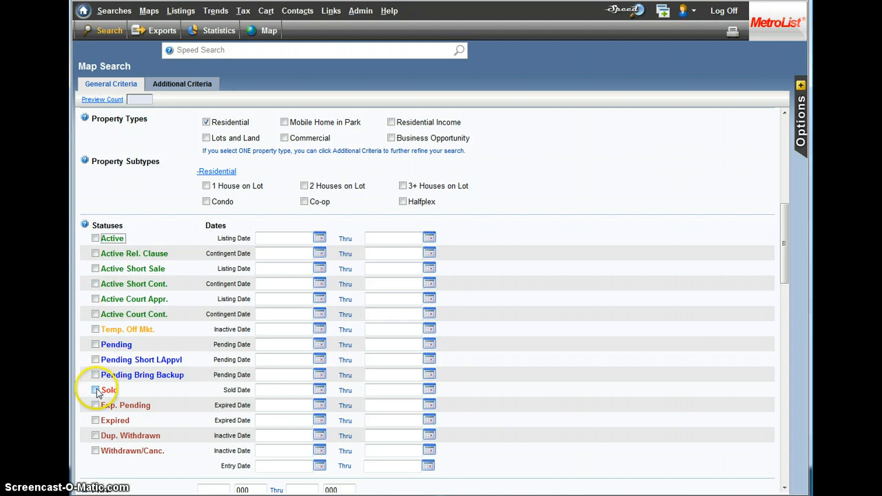
pyautogui.write('04/01/1')
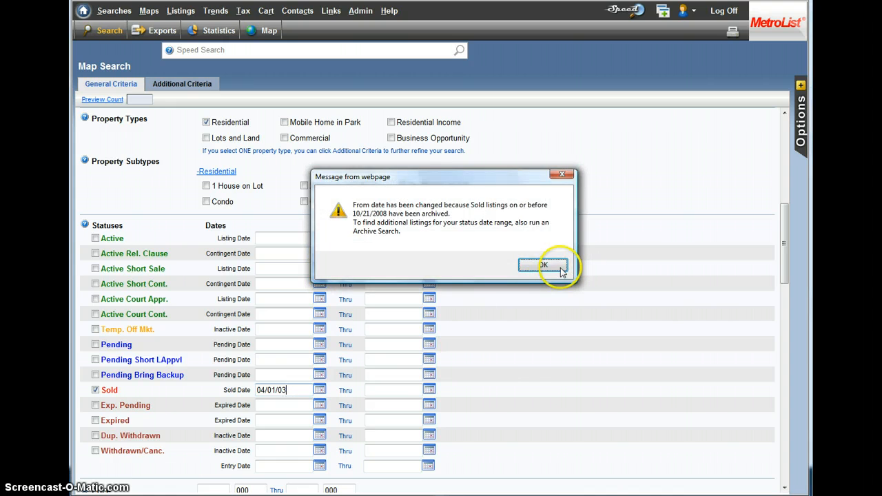
pyautogui.click(544, 265)
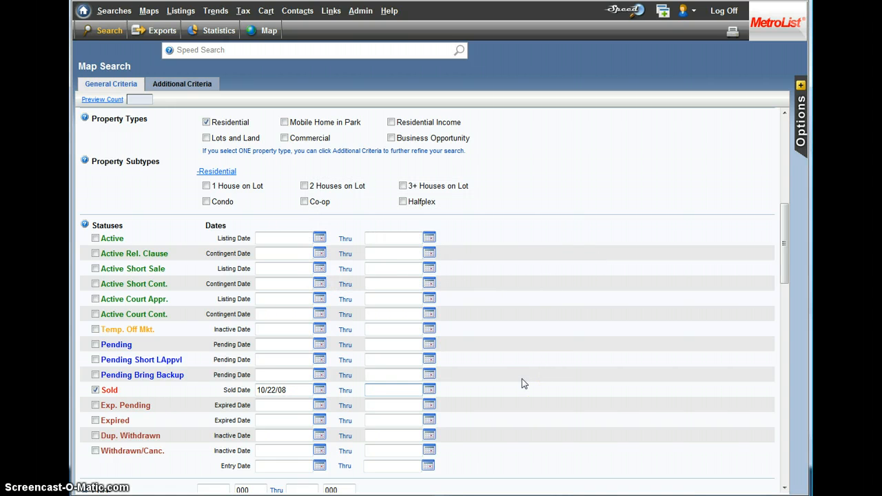
pyautogui.click(392, 390)
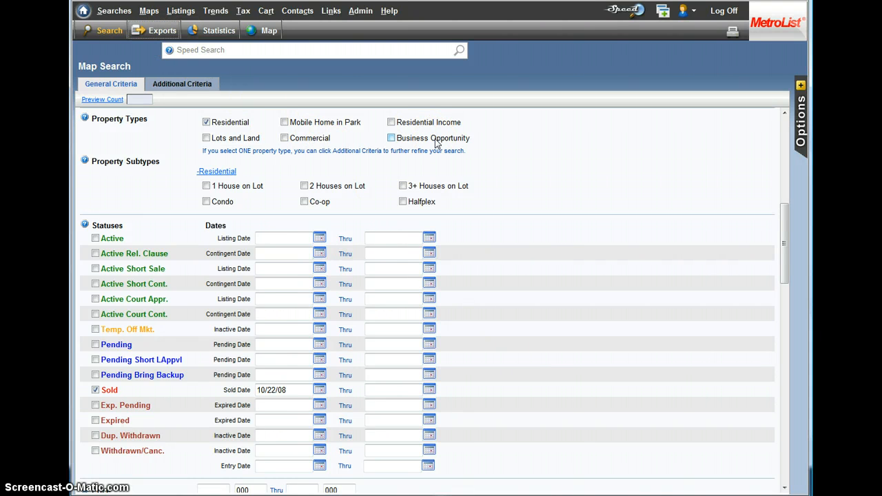
pyautogui.click(162, 30)
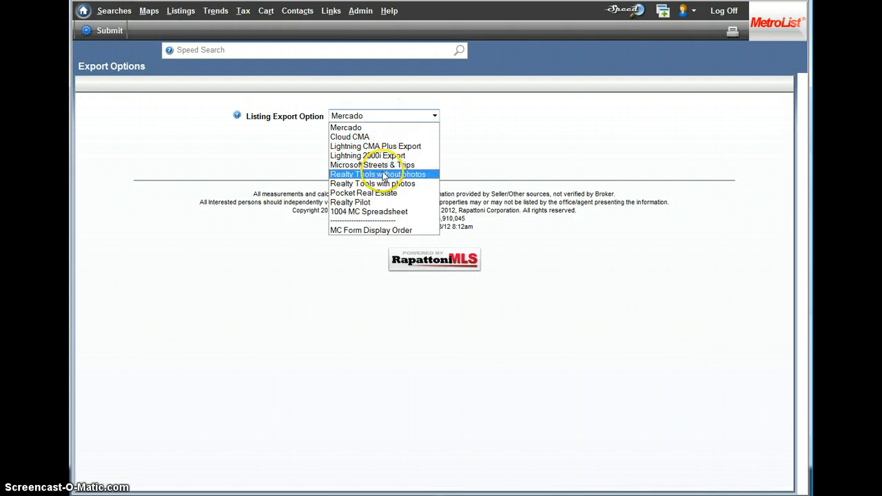
# Export the 51 listings as Realty Tools without photos, saved as coventry sales 4 yrs.zip
pyautogui.click(380, 173)
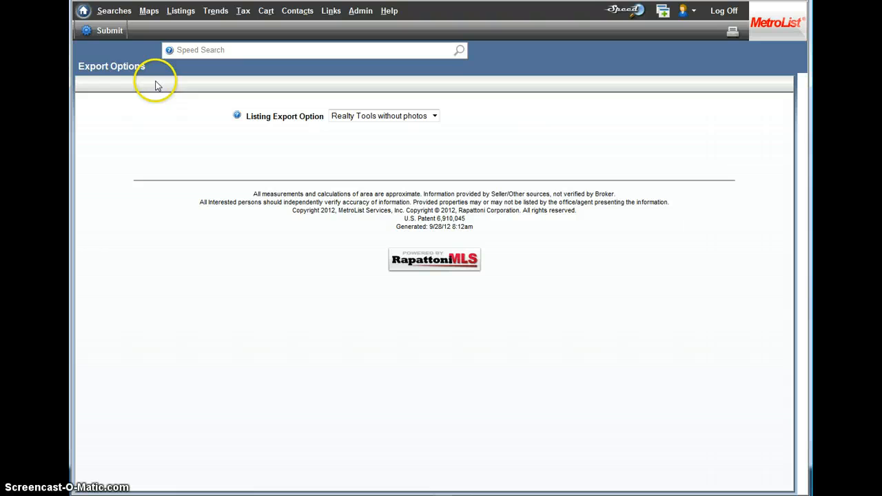
pyautogui.click(109, 31)
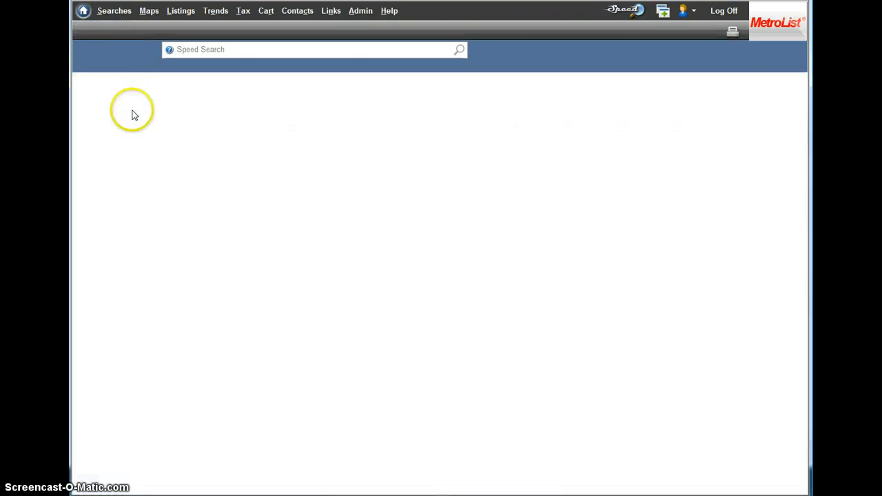
pyautogui.click(208, 133)
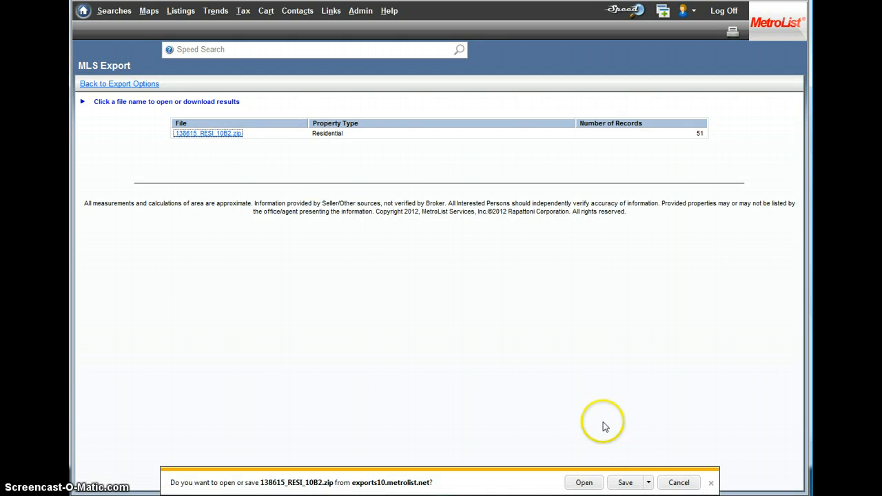
pyautogui.moveTo(679, 479)
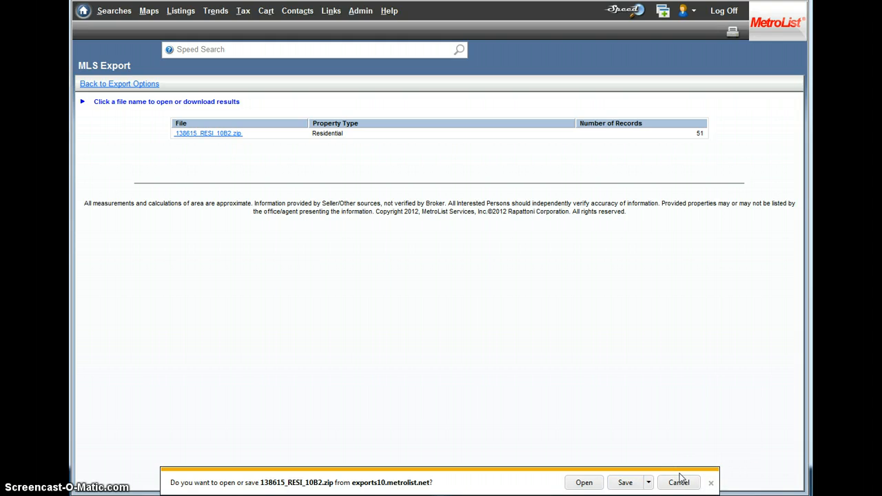
pyautogui.click(624, 482)
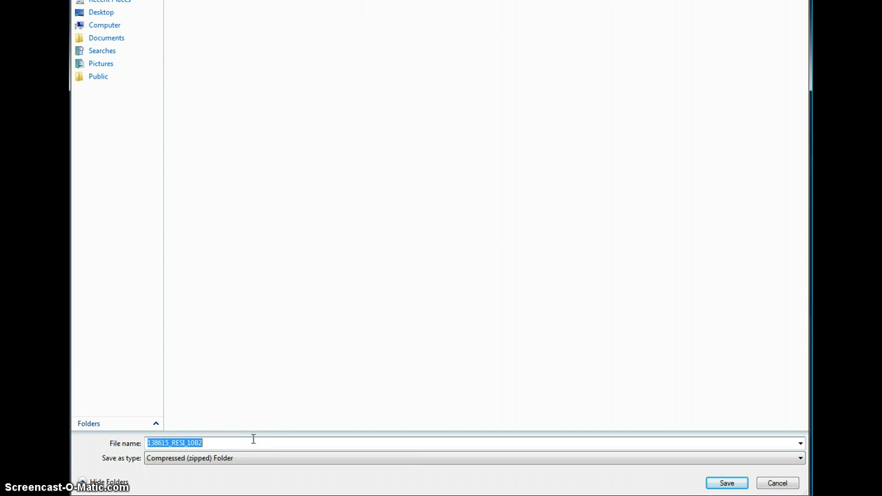
pyautogui.write('coventr')
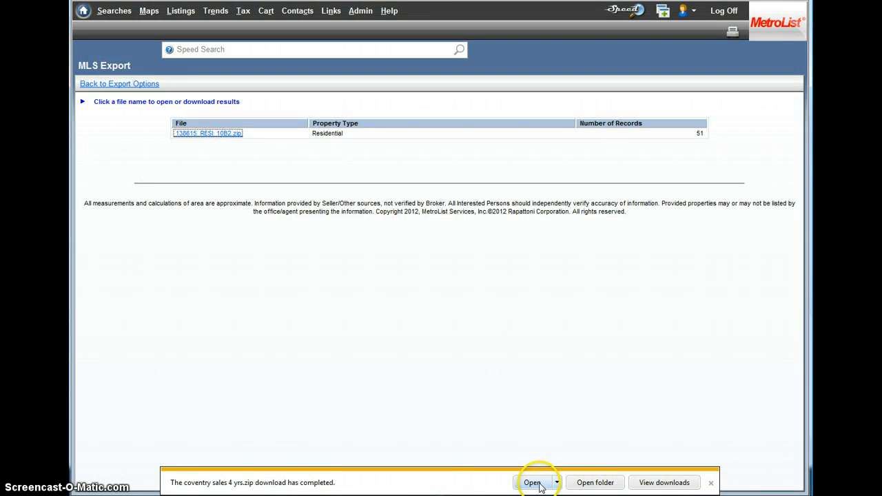
# Extract the zip into the coventry sales 4 yrs folder and right-click the Listing file
pyautogui.click(533, 482)
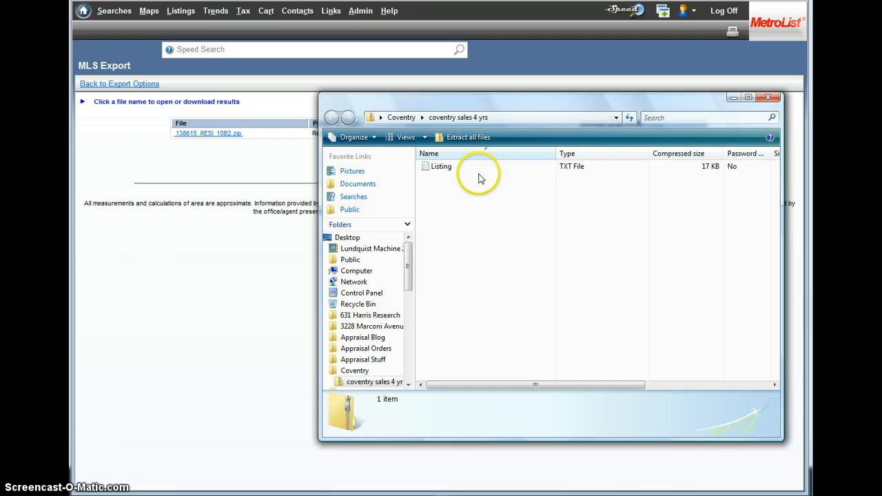
pyautogui.click(468, 137)
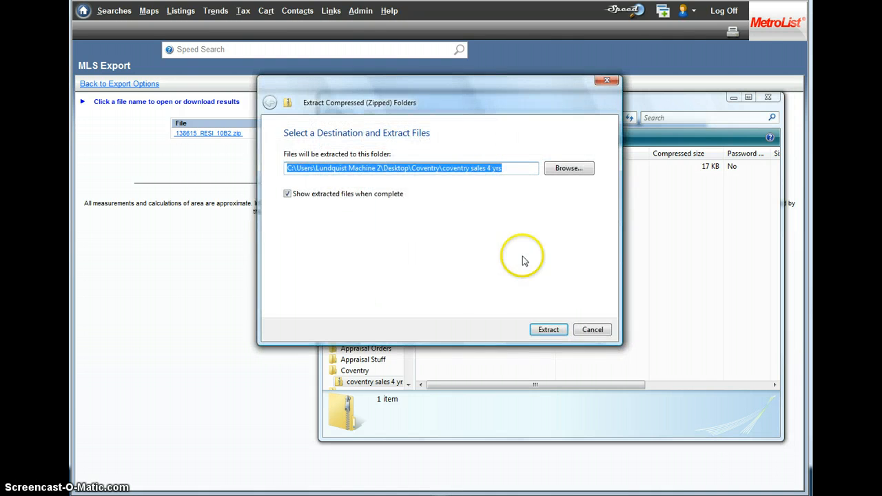
pyautogui.click(548, 330)
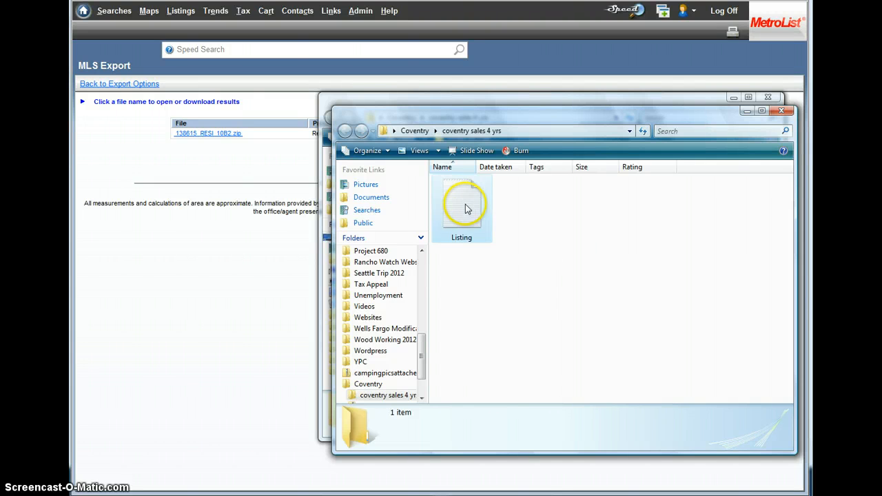
pyautogui.rightClick(461, 203)
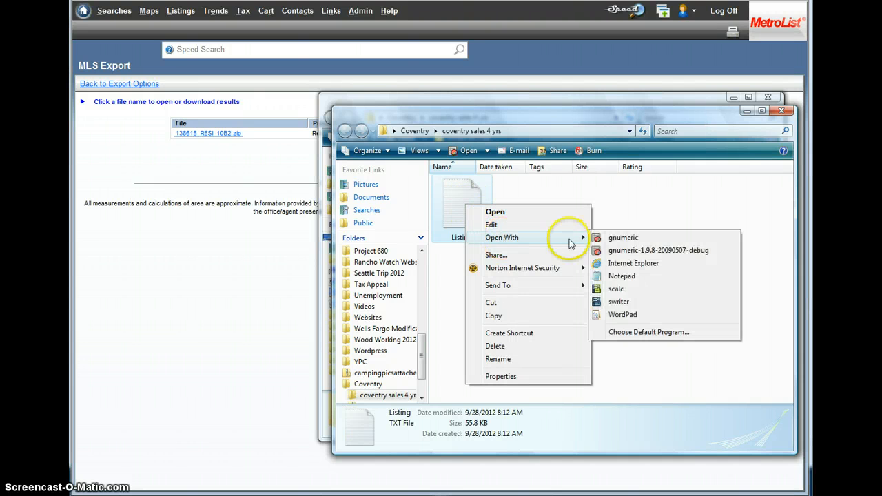
# Open the Listing file with Gnumeric and cut the Sold Price column D
pyautogui.click(610, 241)
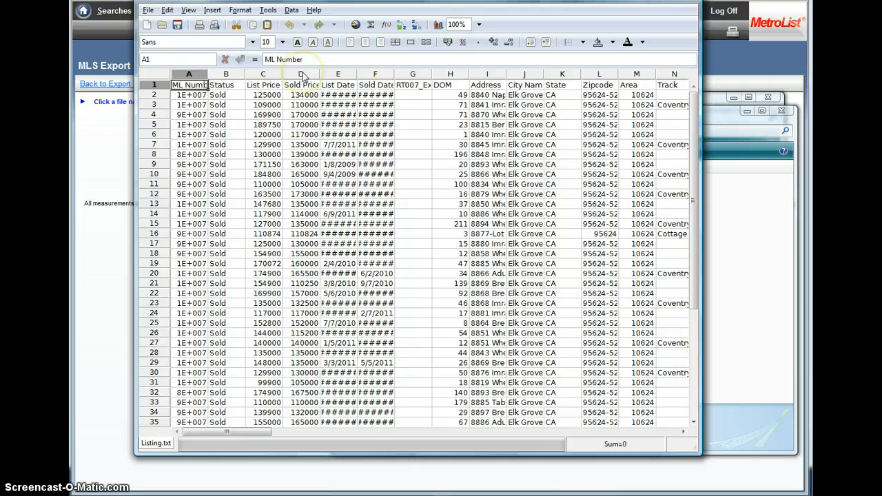
pyautogui.click(301, 74)
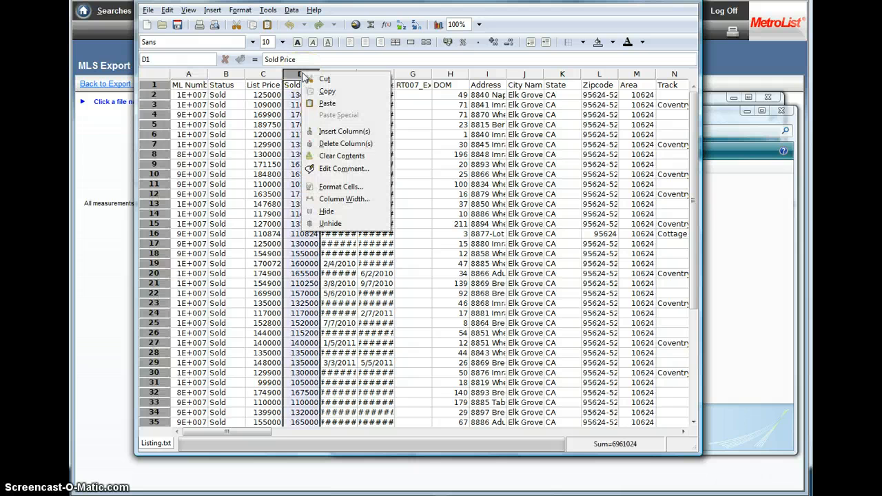
pyautogui.click(344, 131)
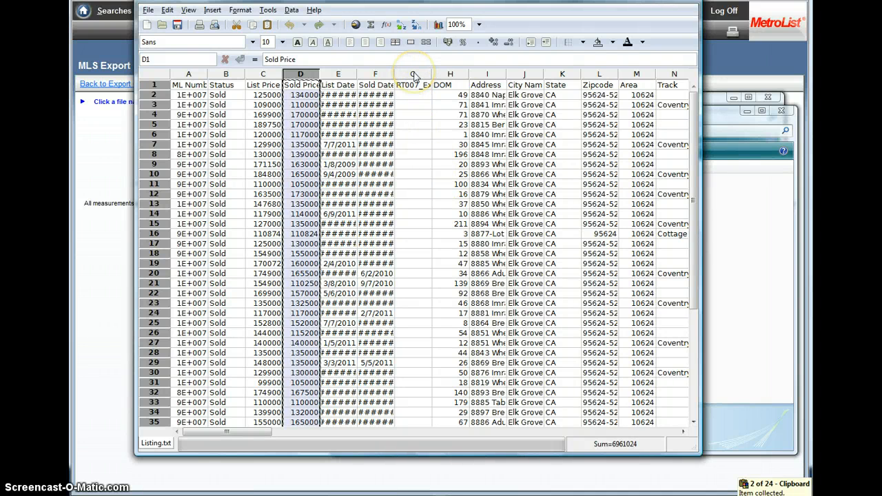
# Paste Sold Price beside Sold Date and remove the other columns, leaving two
pyautogui.rightClick(413, 74)
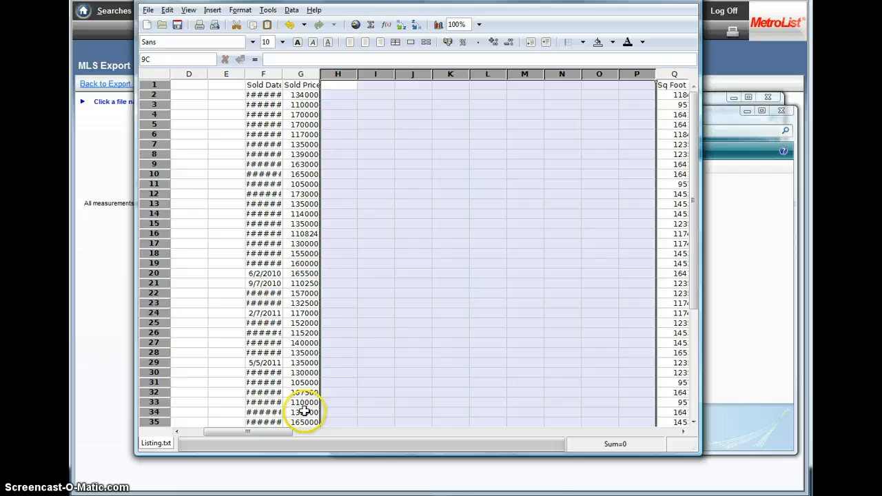
pyautogui.hscroll(-3)
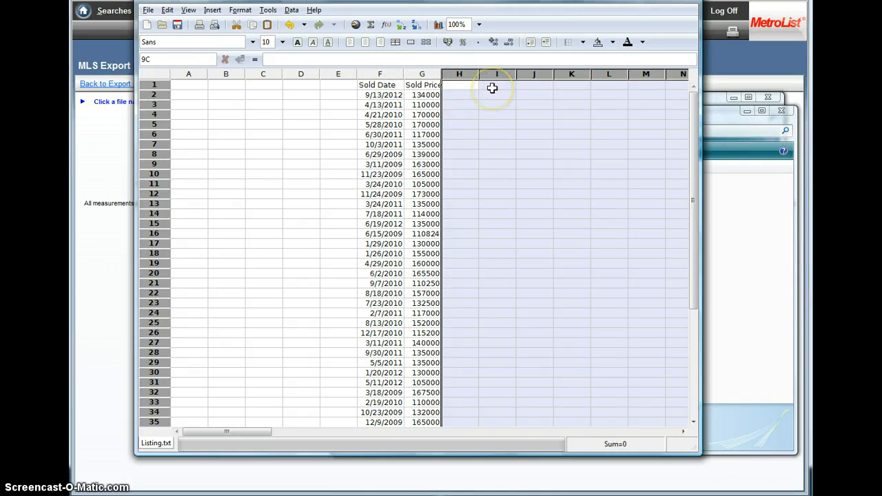
pyautogui.click(496, 84)
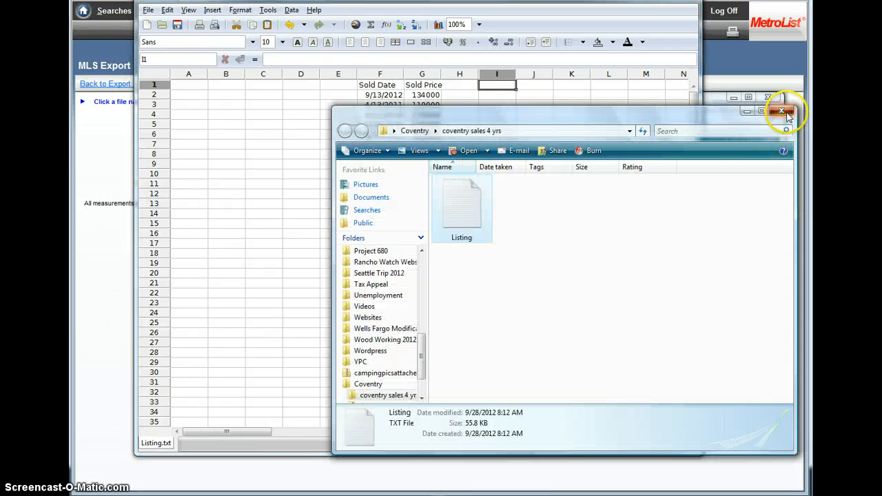
# Close the extracted folder and fill an Archive search: Sold, sold date from 04/01/00
pyautogui.click(784, 111)
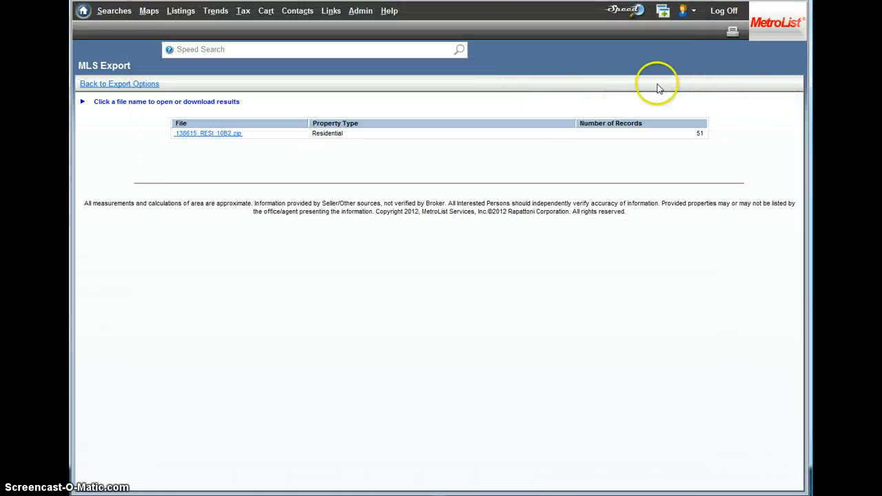
pyautogui.click(113, 10)
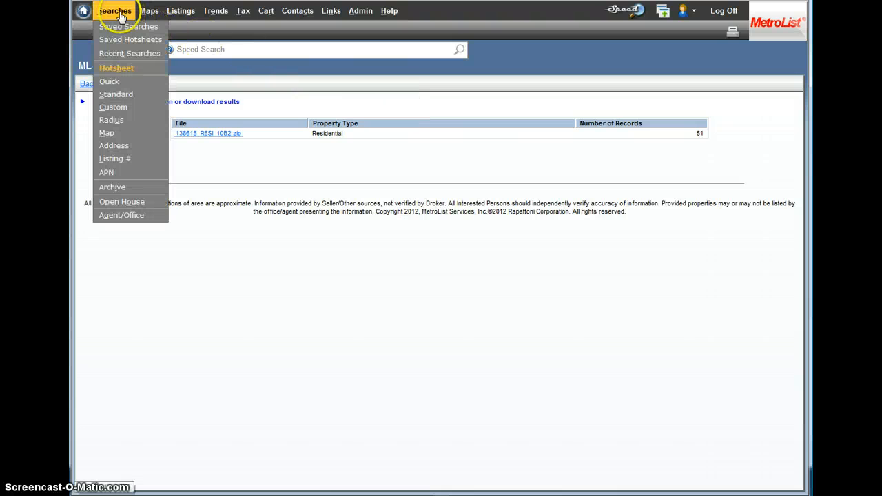
pyautogui.moveTo(130, 186)
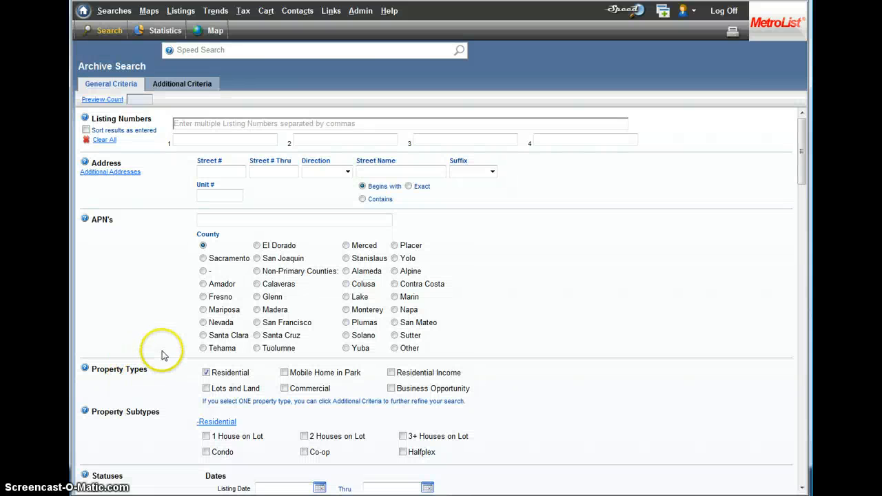
pyautogui.scroll(-3)
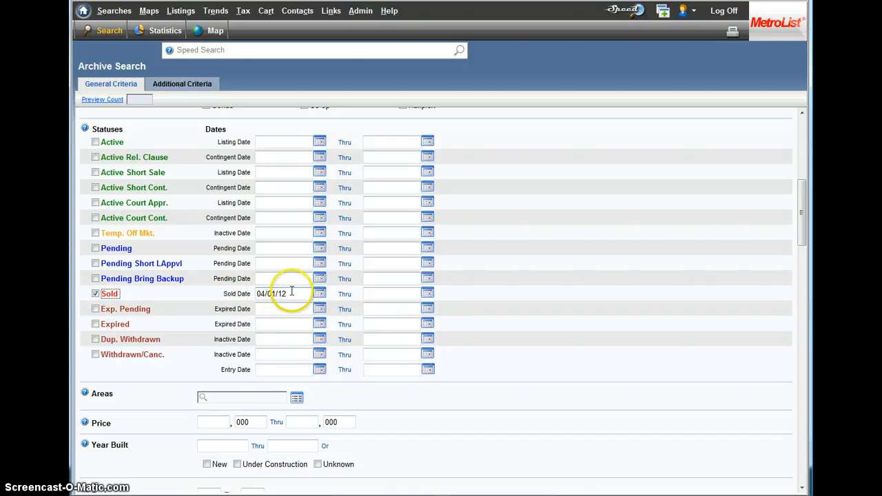
pyautogui.write('04/01/00')
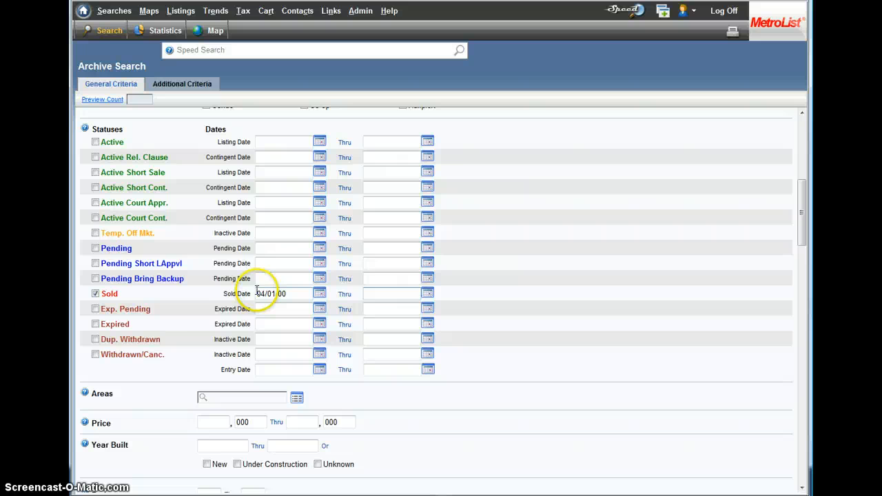
pyautogui.scroll(-3)
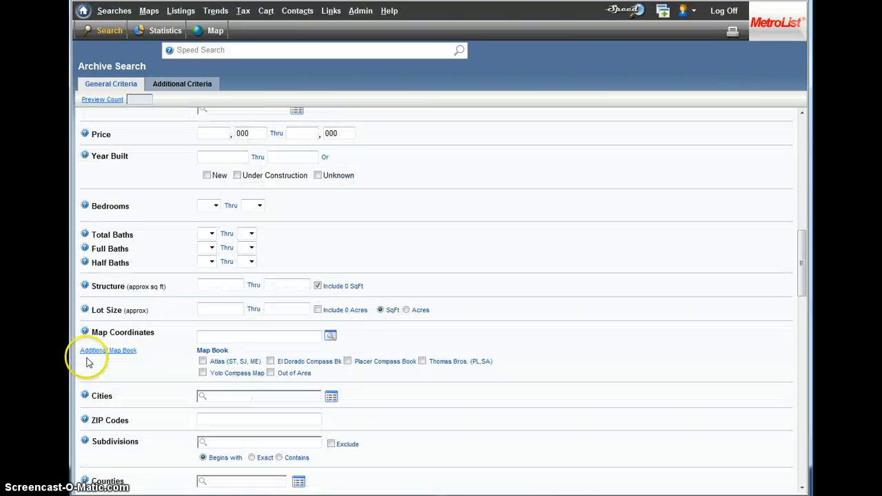
pyautogui.scroll(-3)
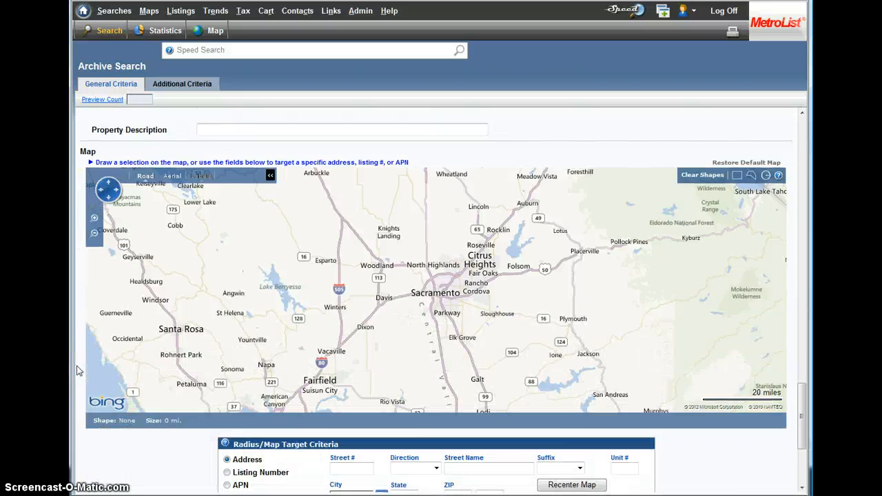
pyautogui.scroll(-3)
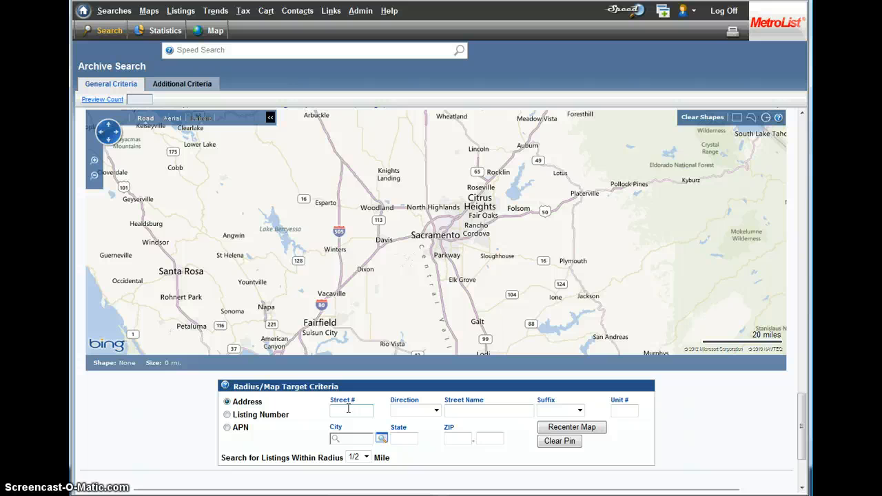
pyautogui.click(352, 411)
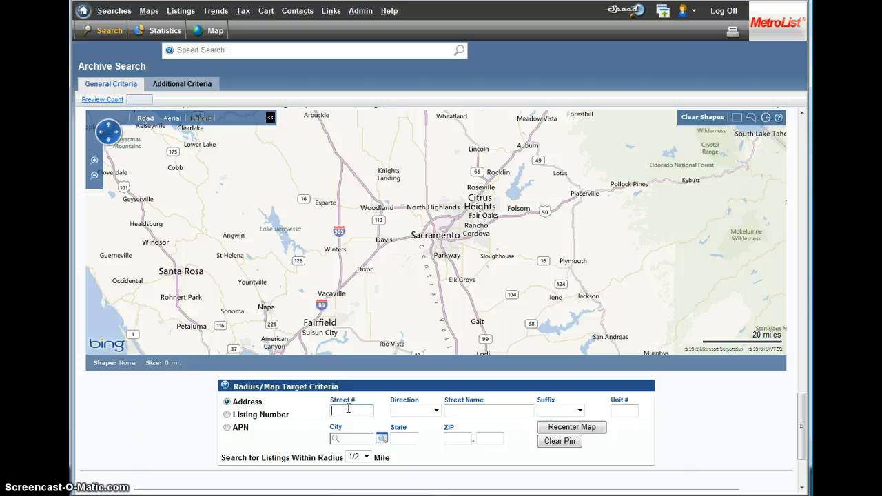
pyautogui.write('888')
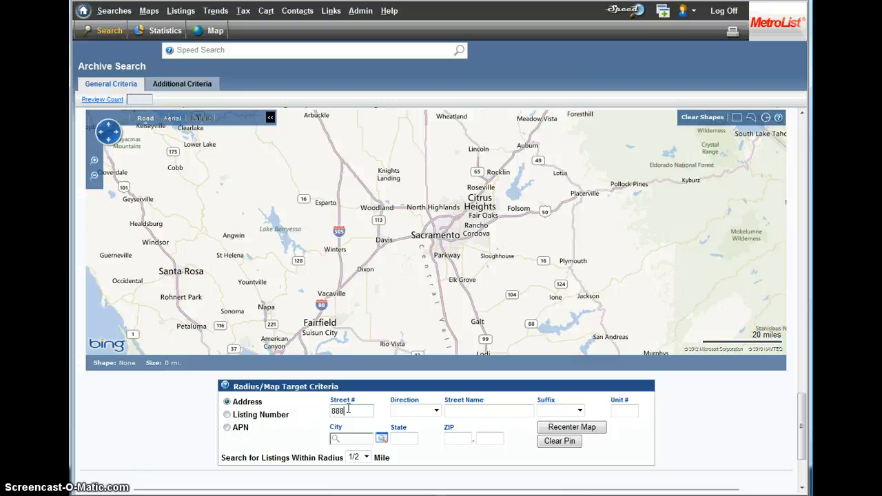
pyautogui.write('Napton')
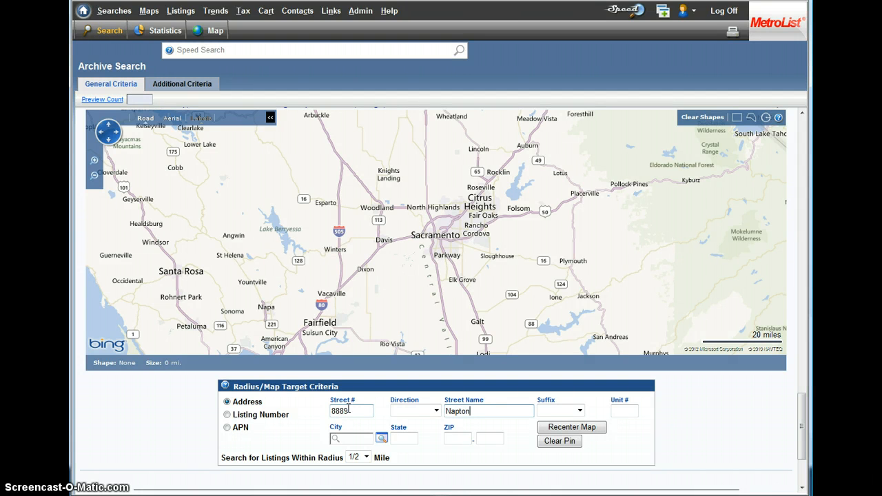
pyautogui.click(561, 411)
pyautogui.write('95624')
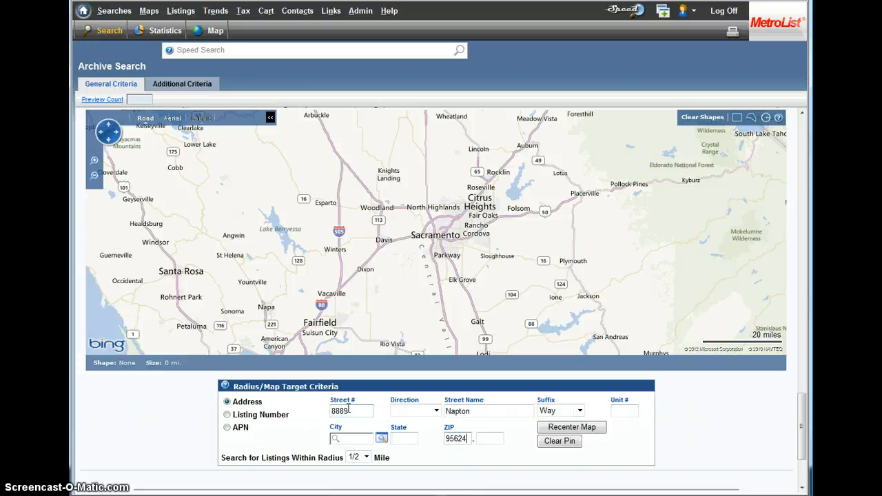
pyautogui.click(571, 426)
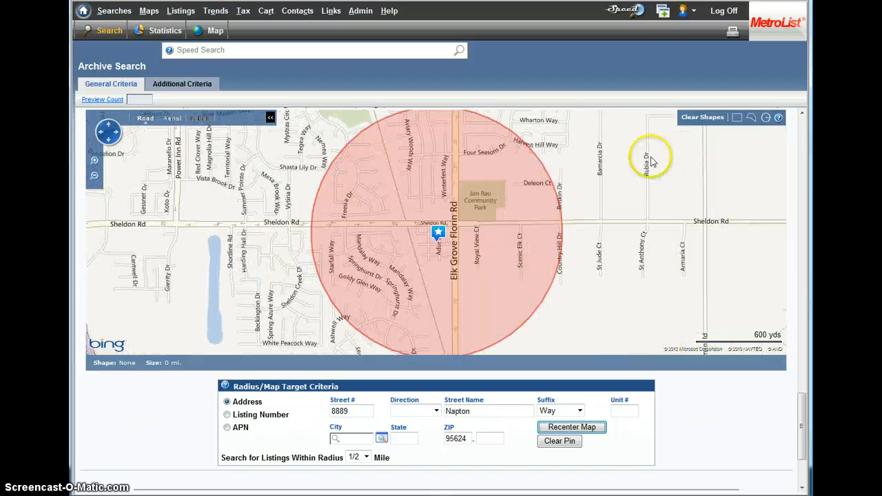
pyautogui.click(703, 116)
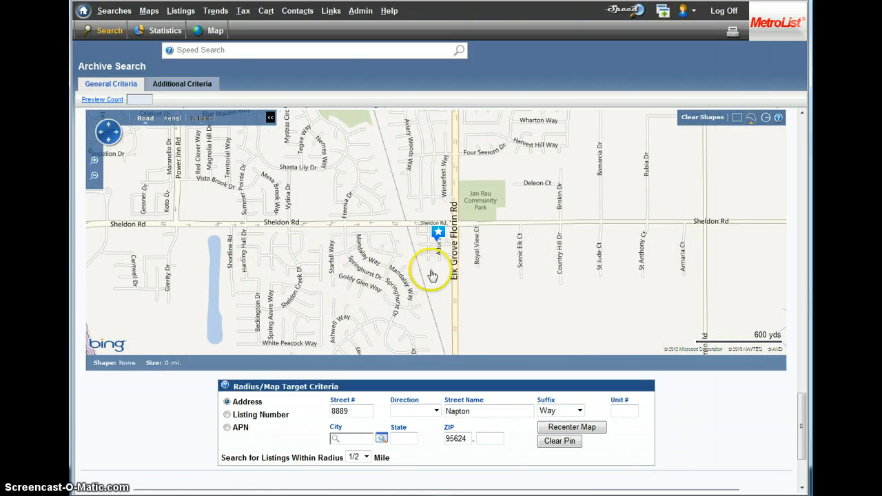
pyautogui.click(433, 275)
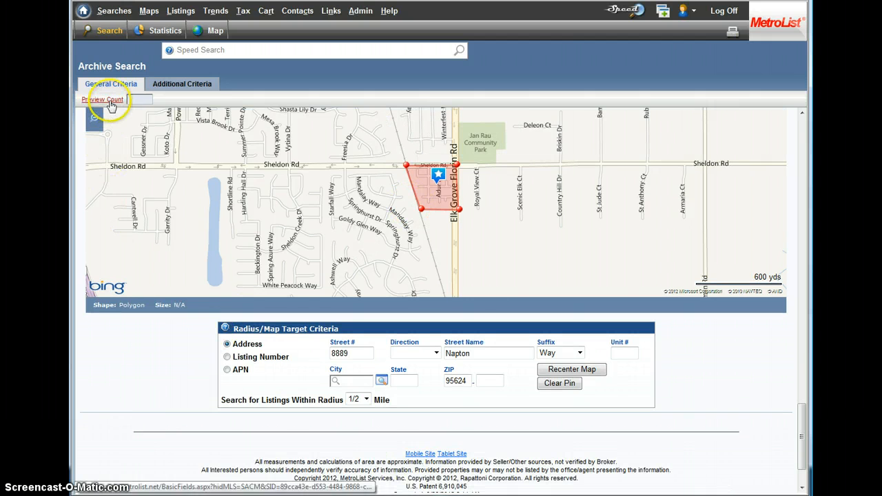
# Count listings in the drawn area, view all 27, and display them as a one-line grid
pyautogui.click(103, 99)
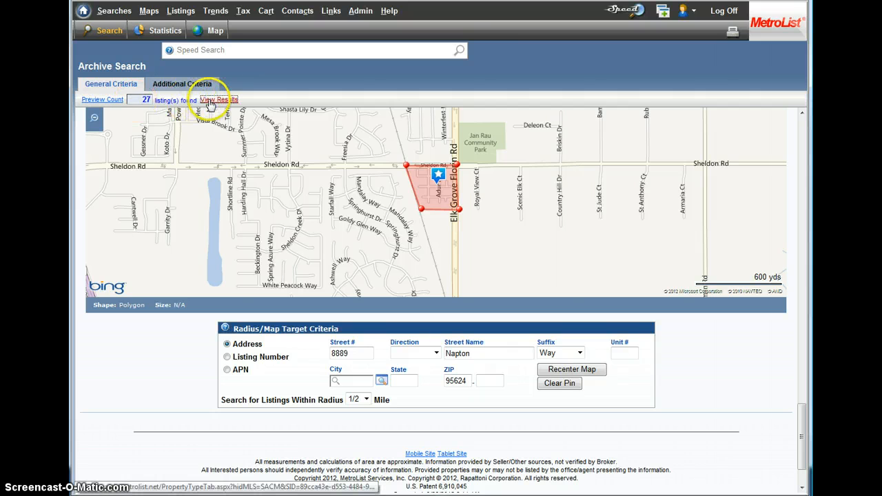
pyautogui.click(213, 100)
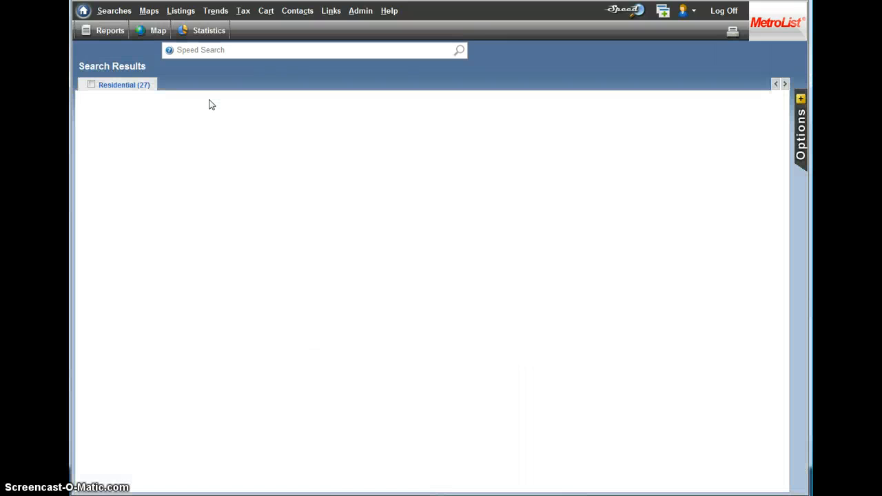
pyautogui.click(124, 85)
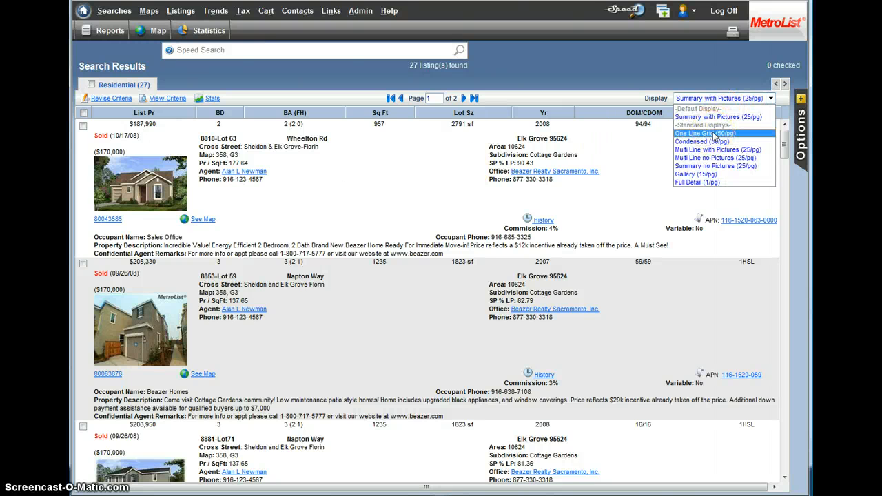
pyautogui.click(704, 133)
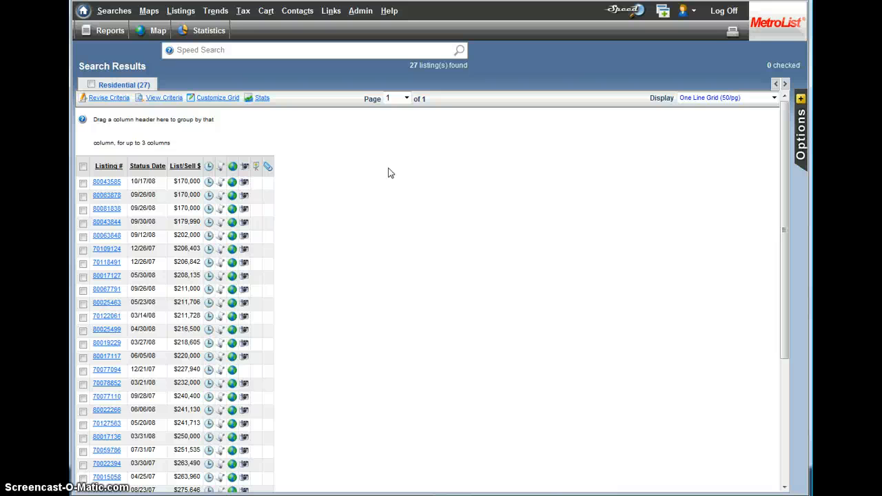
pyautogui.scroll(-3)
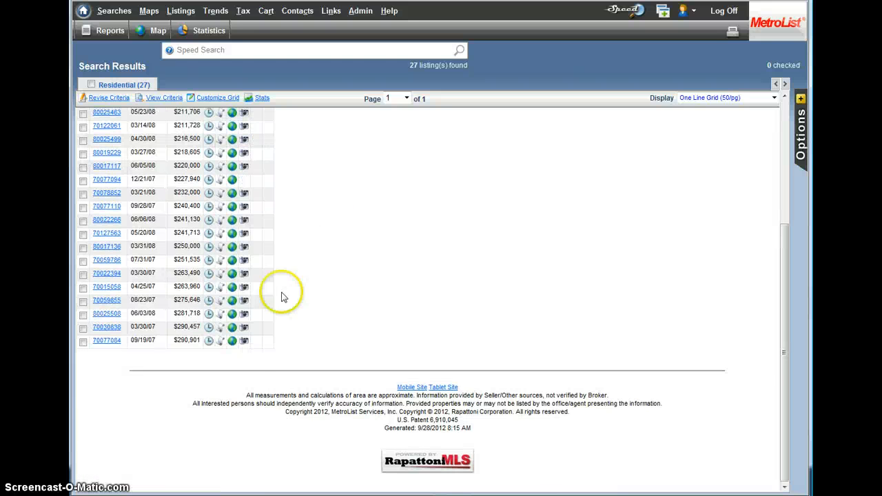
pyautogui.moveTo(269, 346)
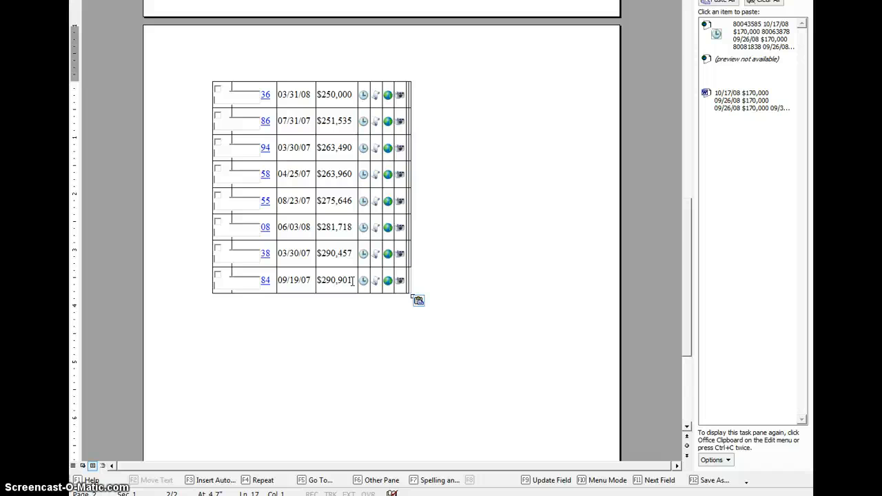
# Select the pasted table's status dates and prices in Word for copying
pyautogui.moveTo(278, 94); pyautogui.dragTo(355, 280)
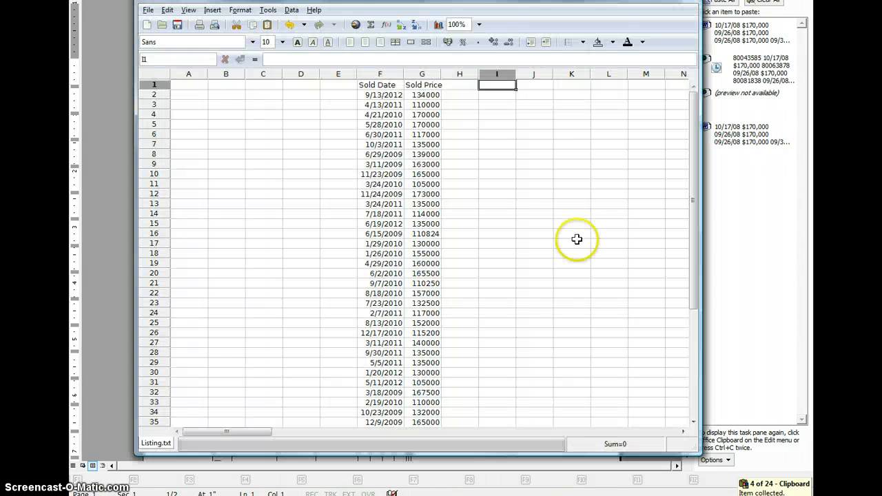
# Paste the 27 listing dates and prices into columns I and J, widening both columns
pyautogui.click(497, 95)
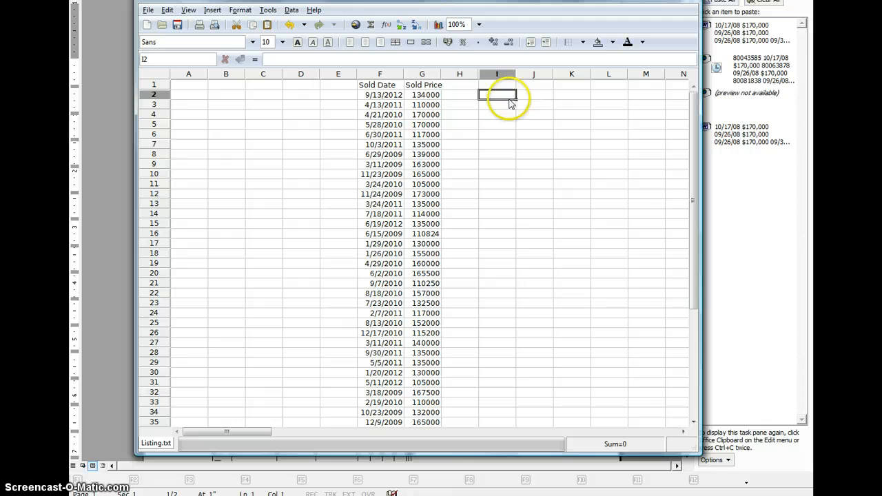
pyautogui.click(497, 84)
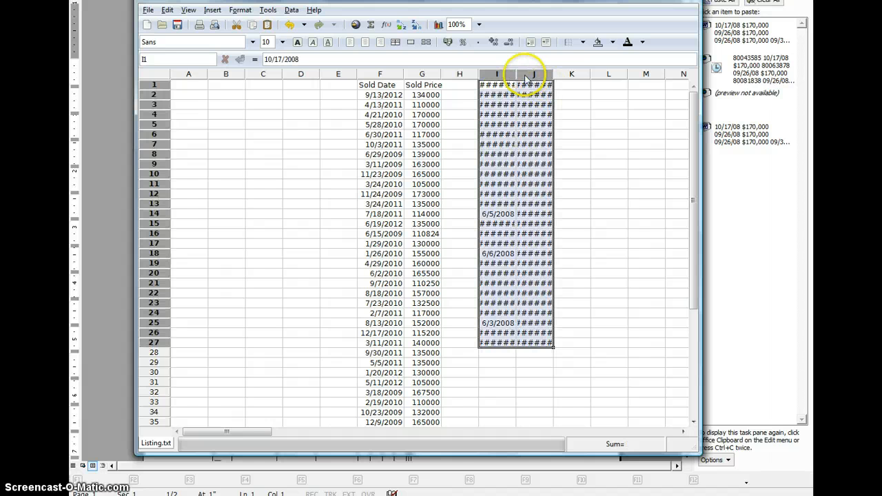
pyautogui.moveTo(527, 74); pyautogui.dragTo(568, 74)
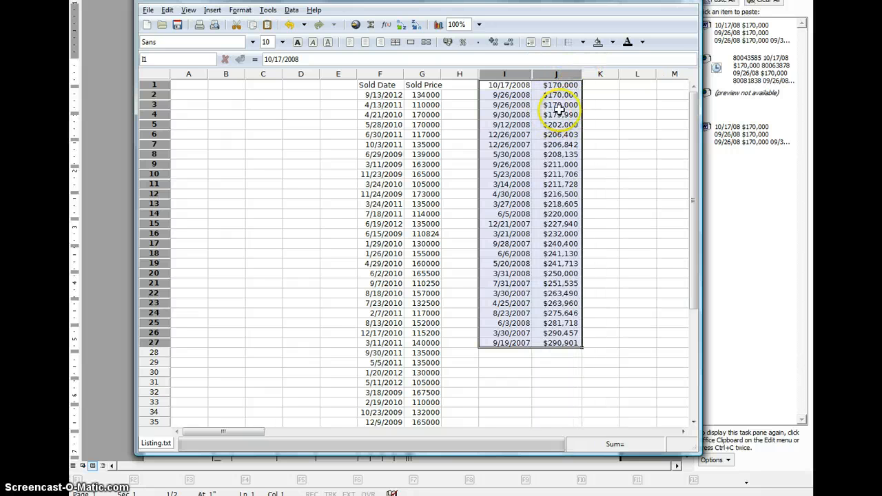
pyautogui.click(600, 124)
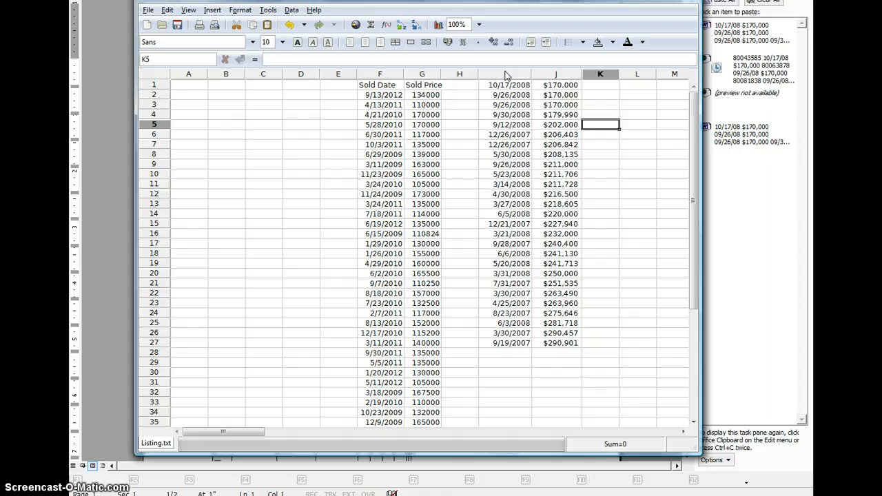
# Select columns F:G and I:J and build an XY scatter chart with markers
pyautogui.moveTo(504, 74); pyautogui.dragTo(555, 74)
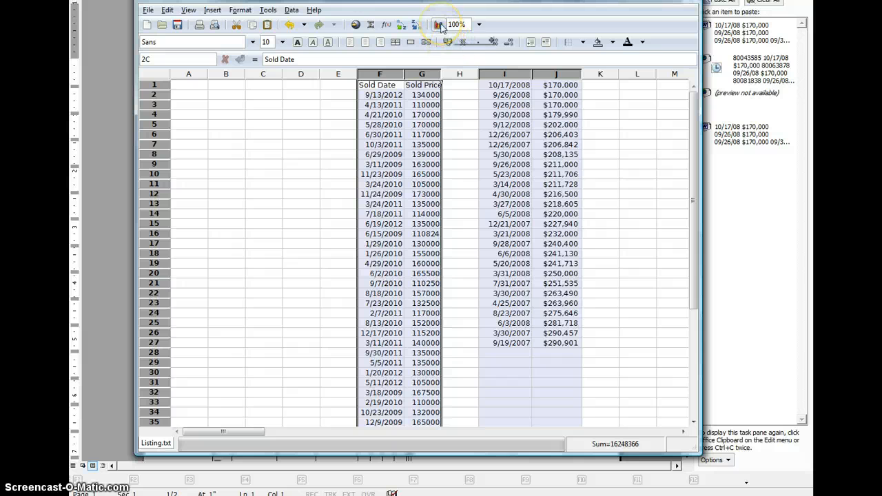
pyautogui.click(438, 24)
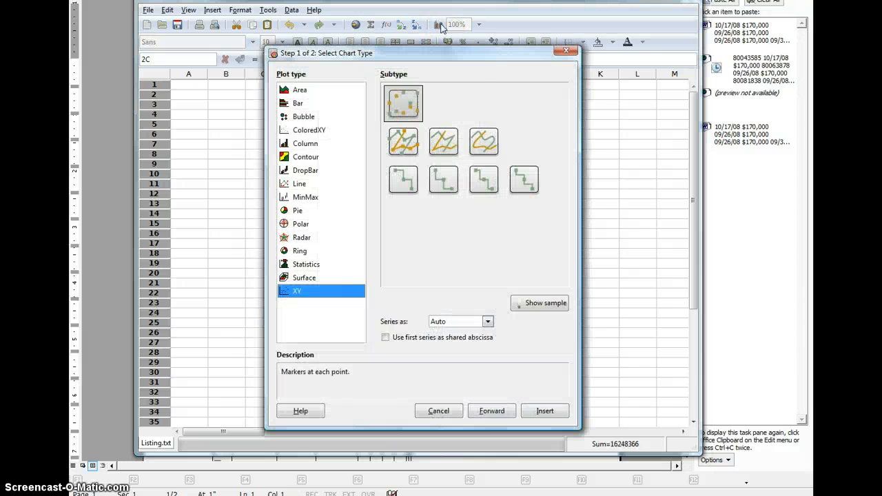
pyautogui.click(545, 303)
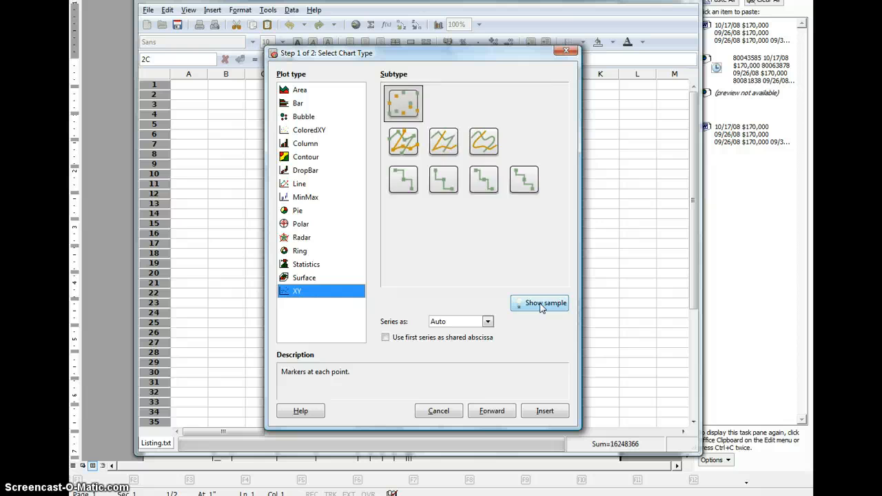
pyautogui.moveTo(492, 411)
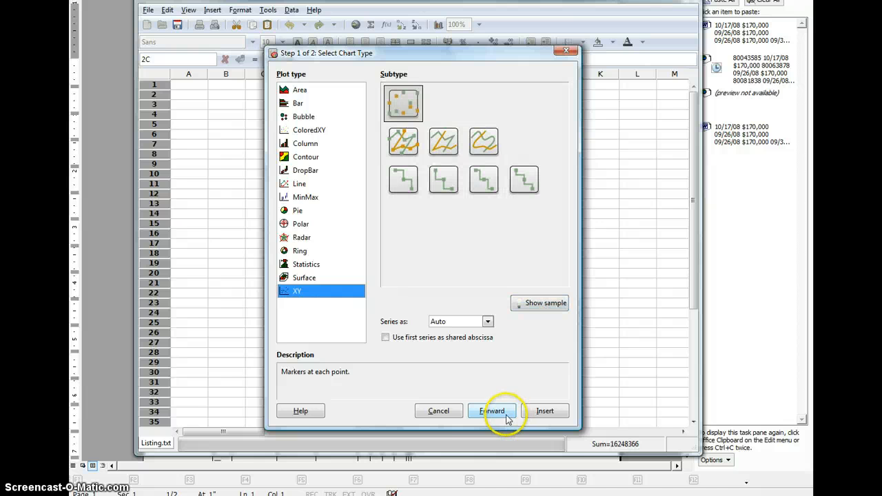
pyautogui.click(491, 411)
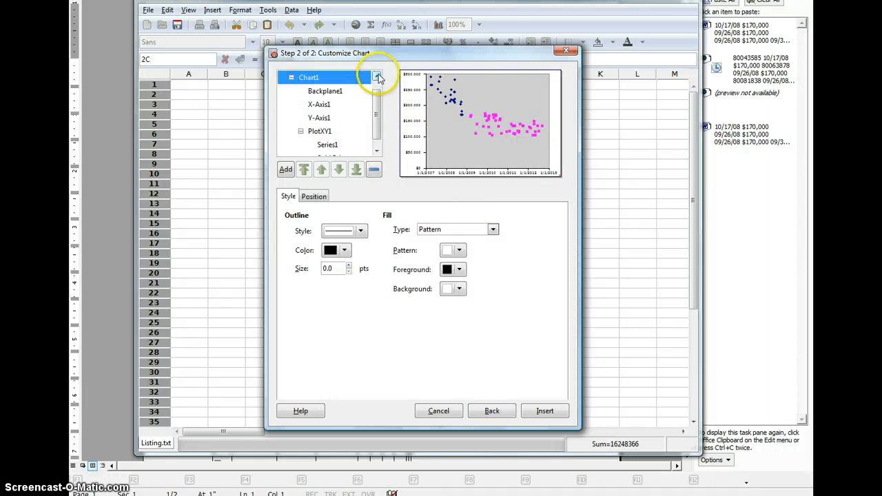
# Add the chart title 'All Sales in Coventry Neighborhood Elk Grove'
pyautogui.click(286, 169)
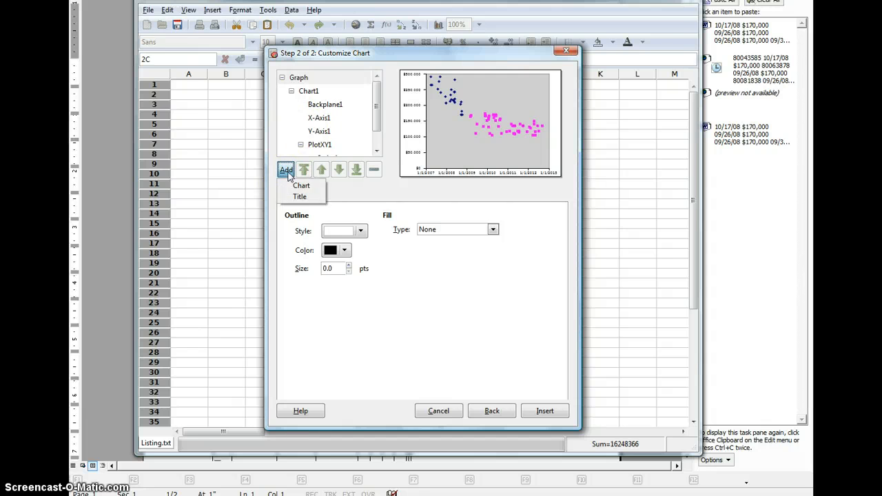
pyautogui.click(300, 197)
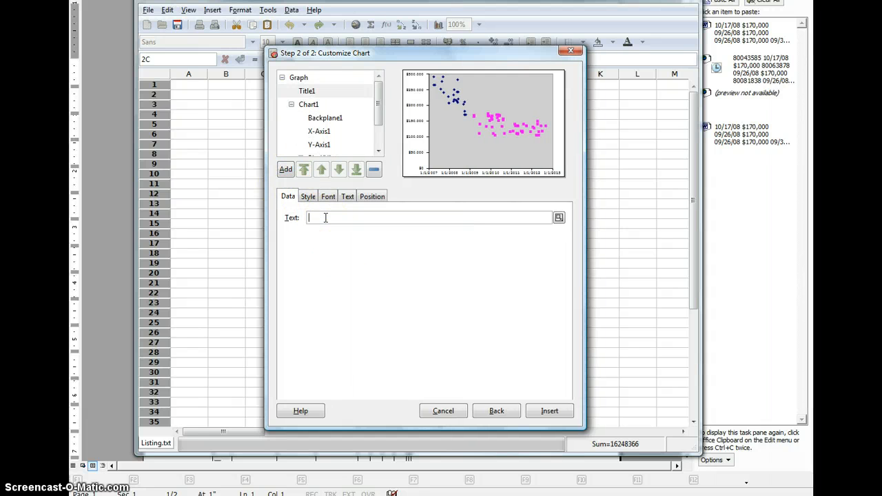
pyautogui.write('All SAles in Coventry Neighborhood Elk Grove"')
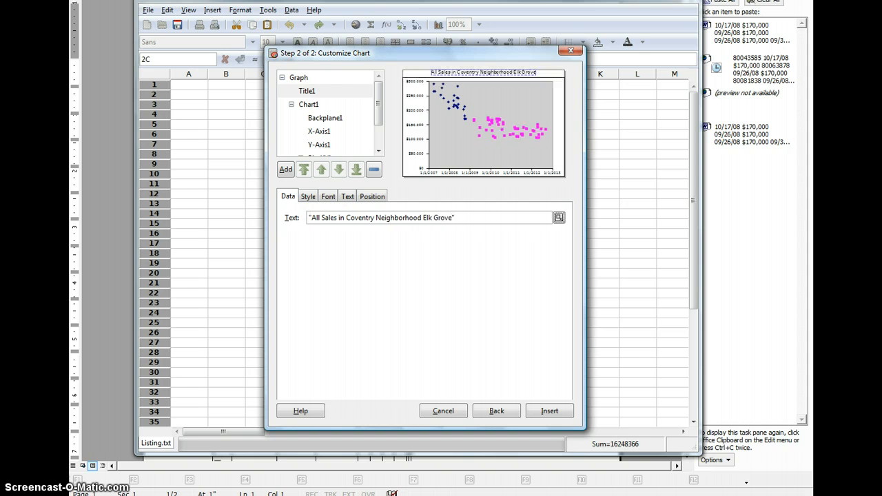
pyautogui.click(285, 170)
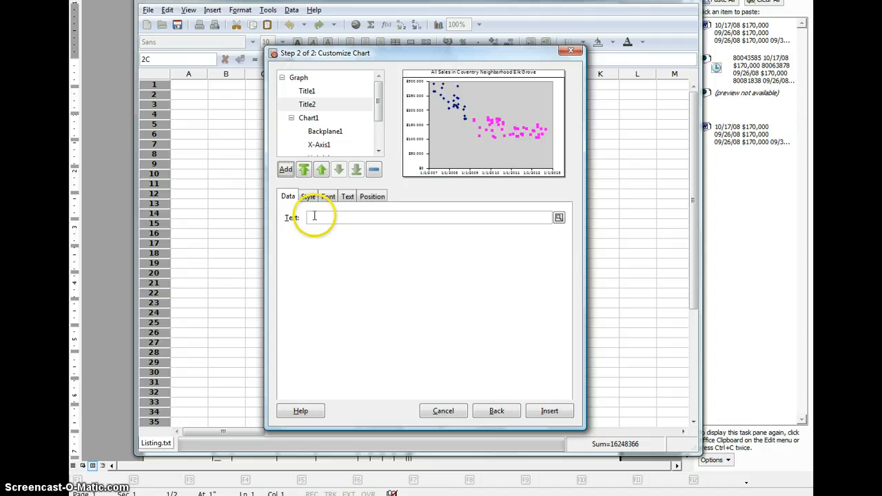
pyautogui.write('www.Sacra')
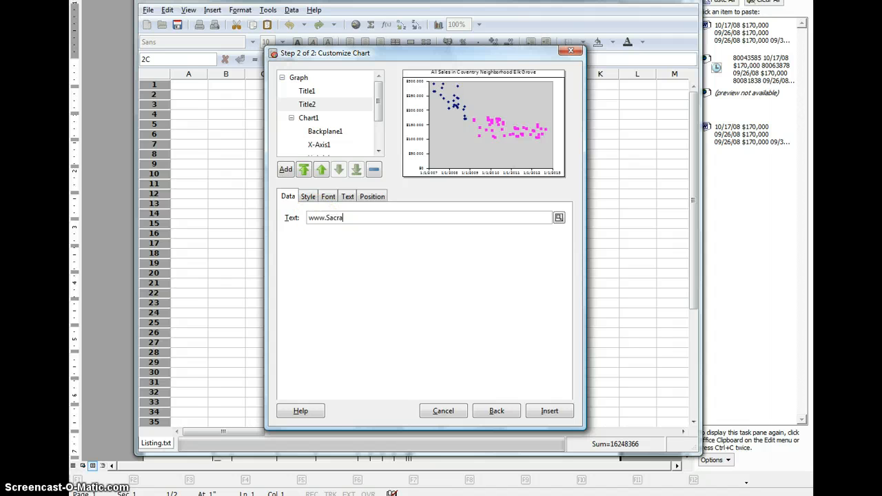
pyautogui.write('mentoAppraisalBl')
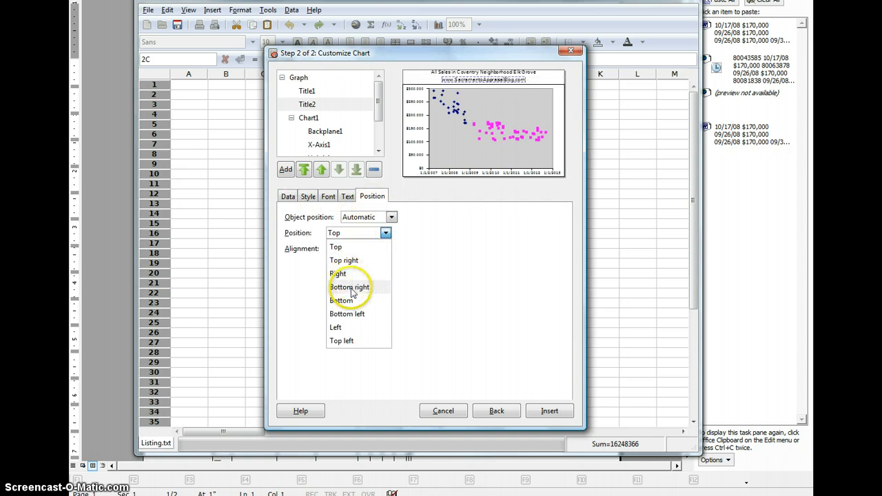
pyautogui.click(342, 301)
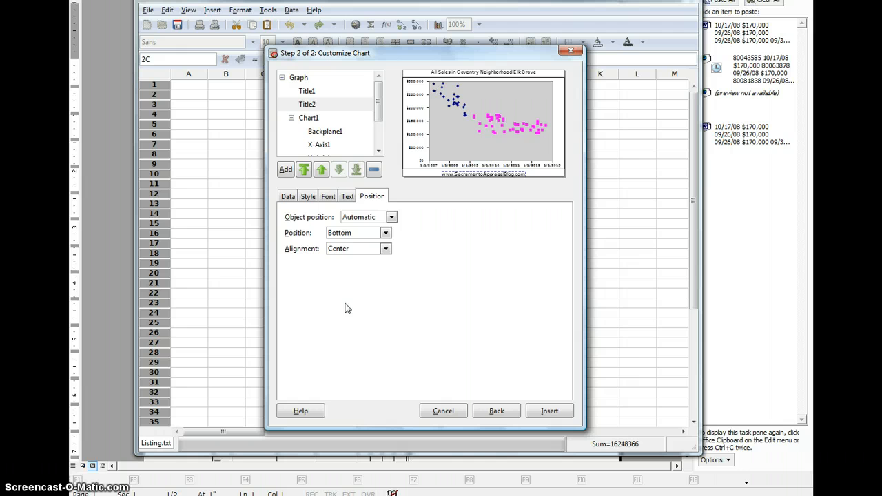
pyautogui.click(309, 118)
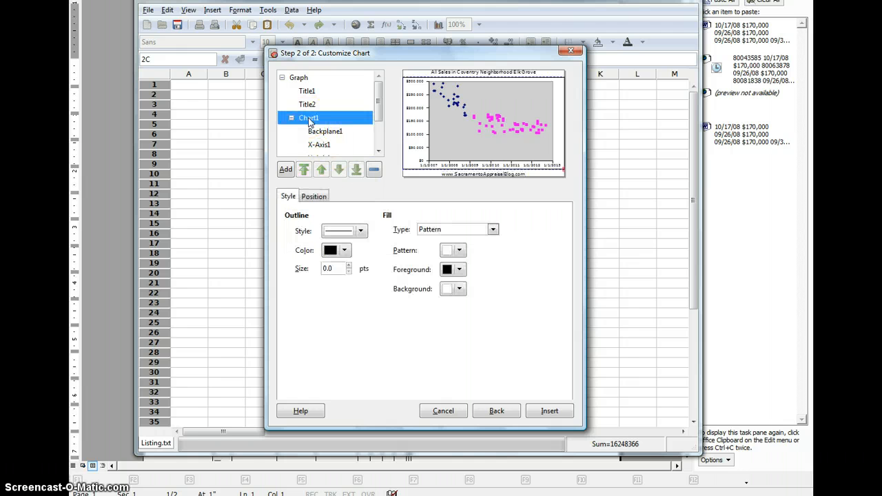
pyautogui.click(460, 289)
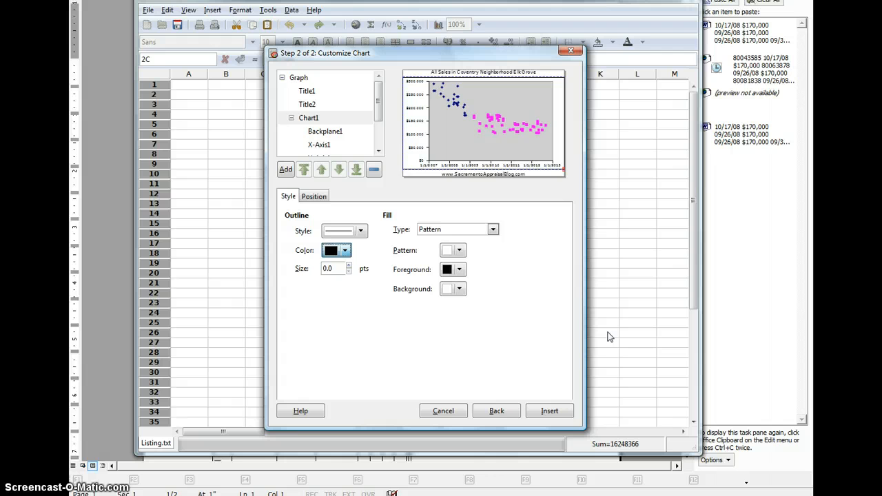
# Give Backplane1 a light blue fill pattern and background colour
pyautogui.click(325, 130)
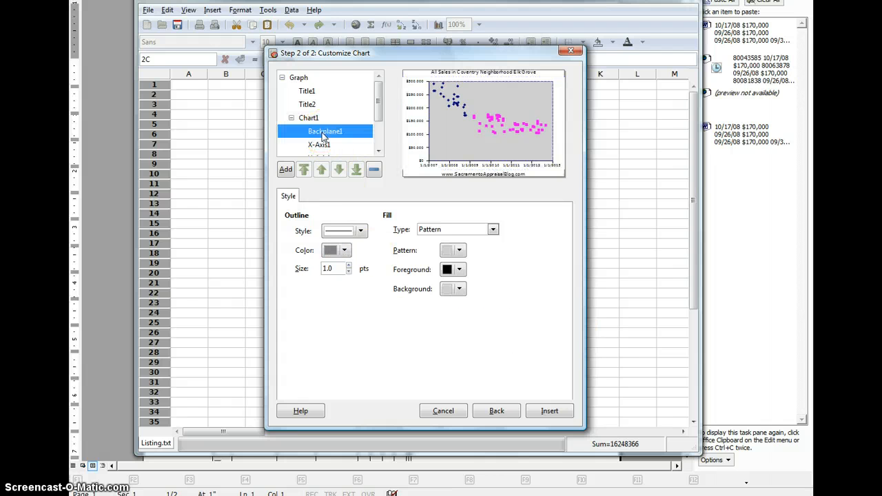
pyautogui.click(459, 288)
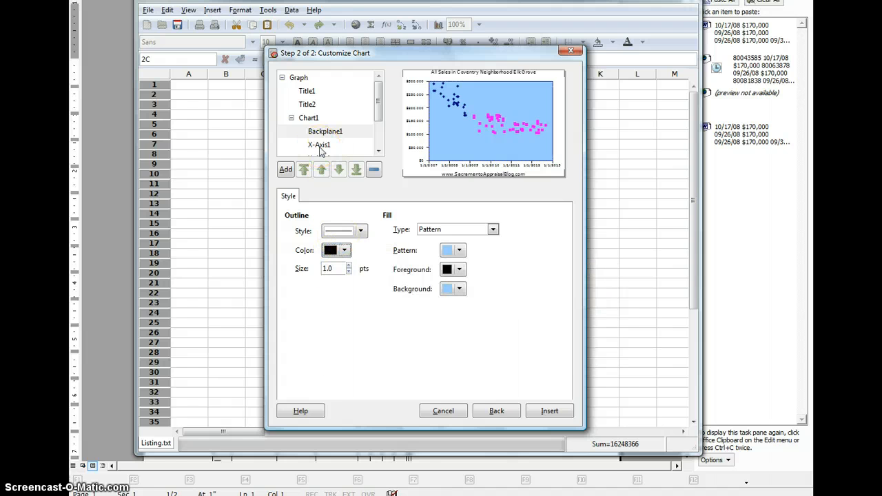
pyautogui.click(325, 131)
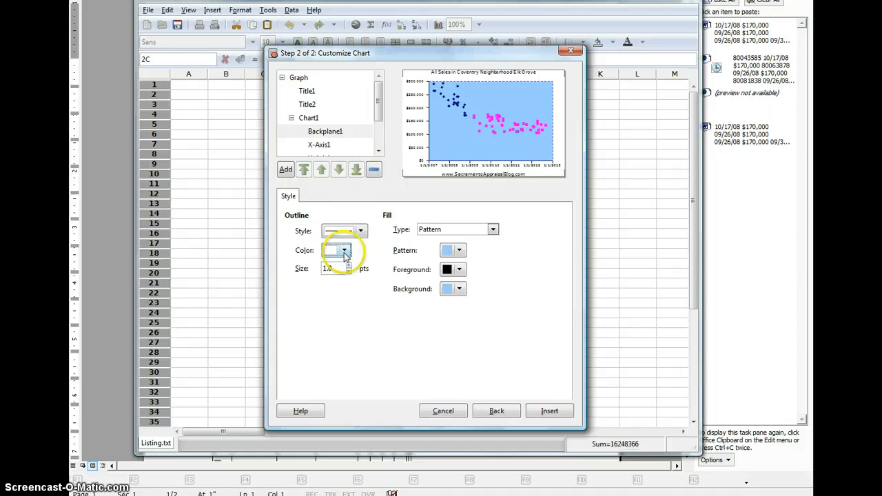
pyautogui.click(309, 117)
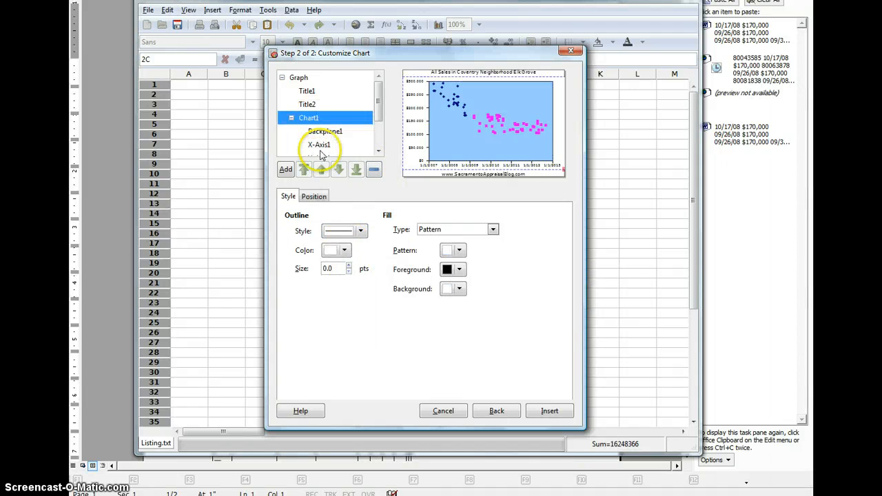
pyautogui.click(319, 145)
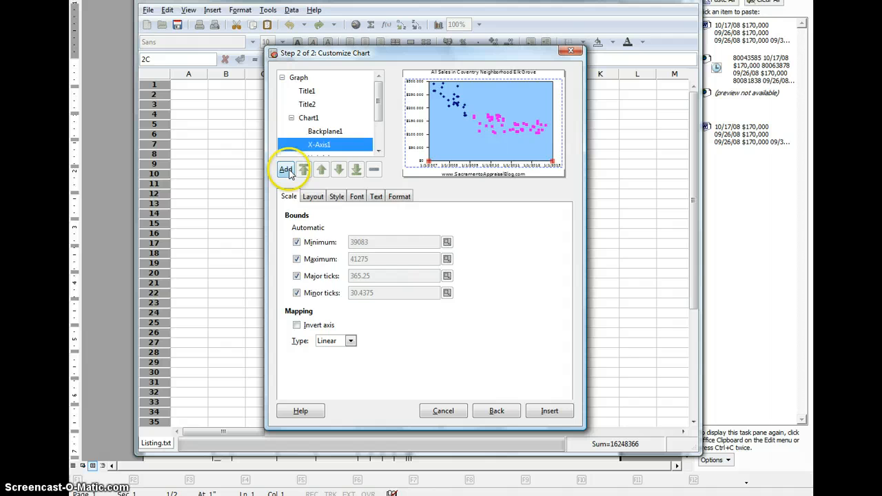
# Add a label to X-Axis1 with the text 'January 2007 to September 2012'
pyautogui.click(285, 169)
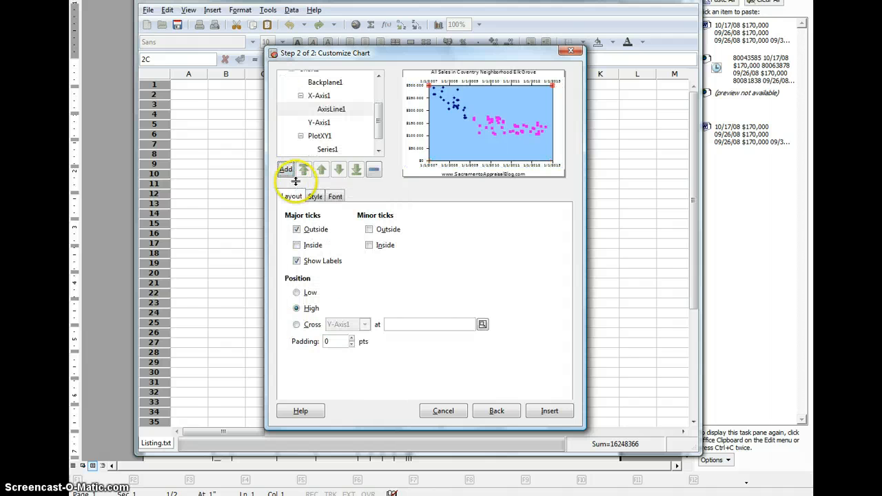
pyautogui.click(320, 95)
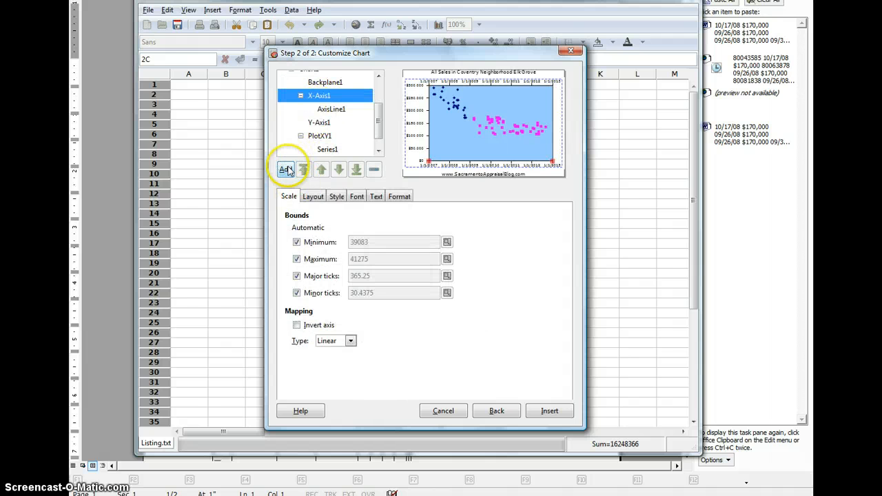
pyautogui.click(286, 169)
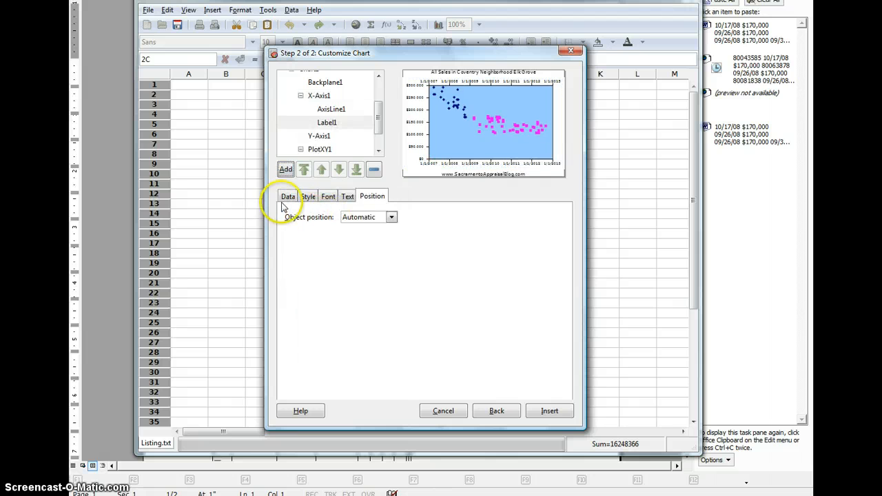
pyautogui.click(288, 196)
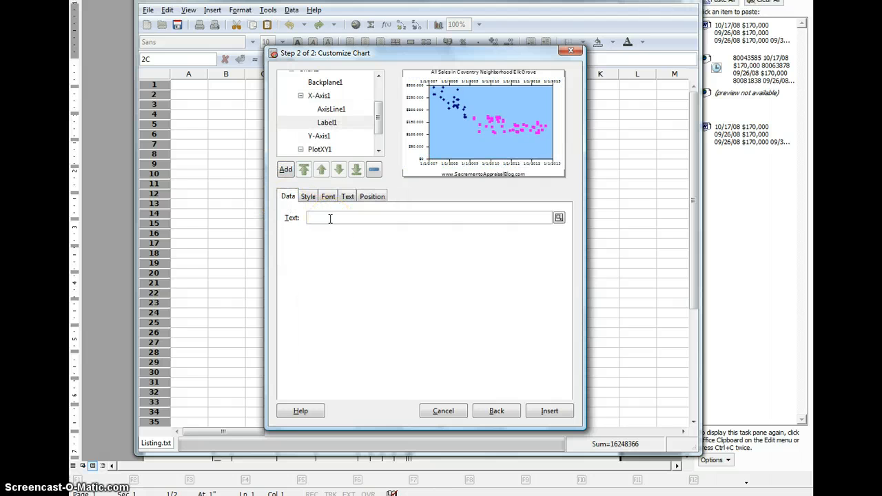
pyautogui.write('January 2007 to Septembmer')
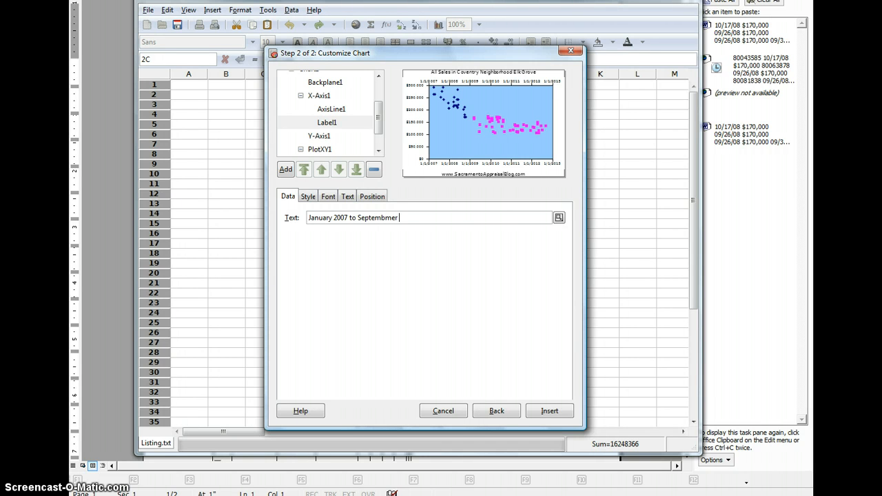
pyautogui.press('BackSpace')
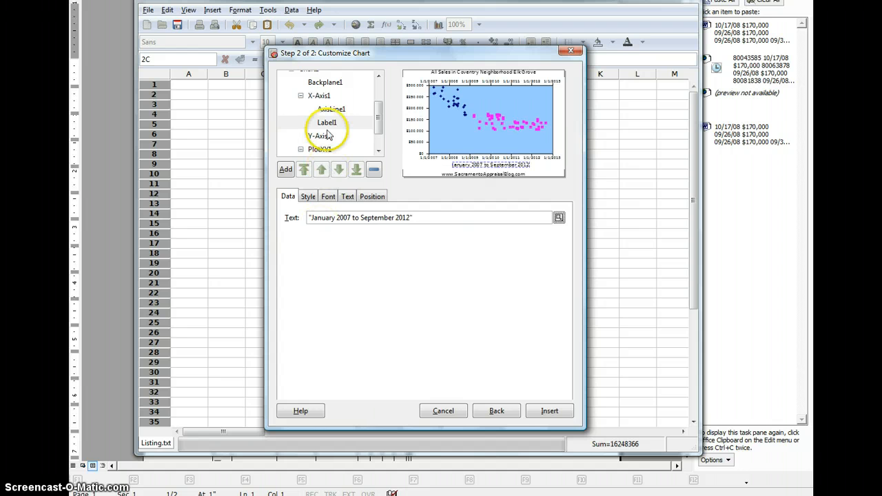
pyautogui.click(285, 170)
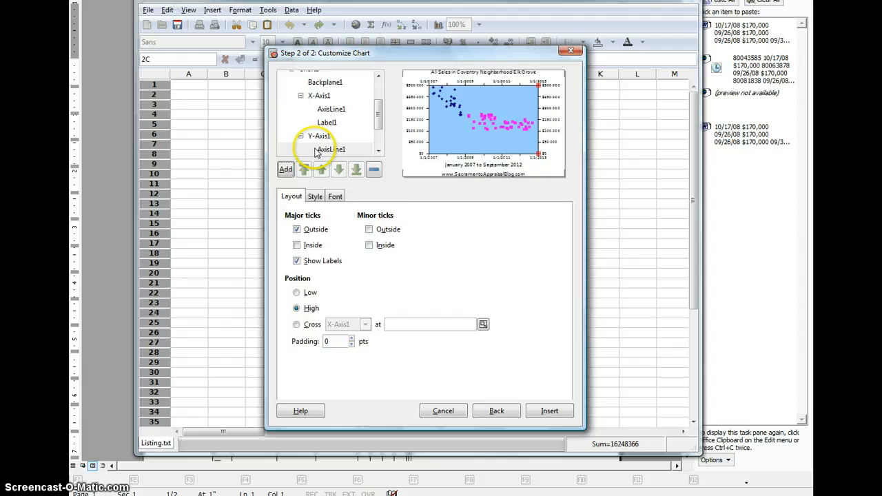
# Add the vertical axis label 'Sales Price in MLS'
pyautogui.click(285, 169)
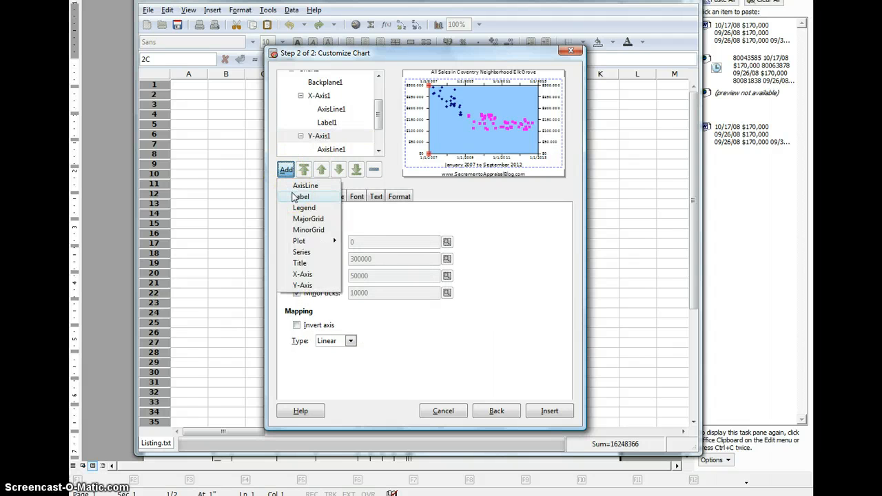
pyautogui.click(302, 196)
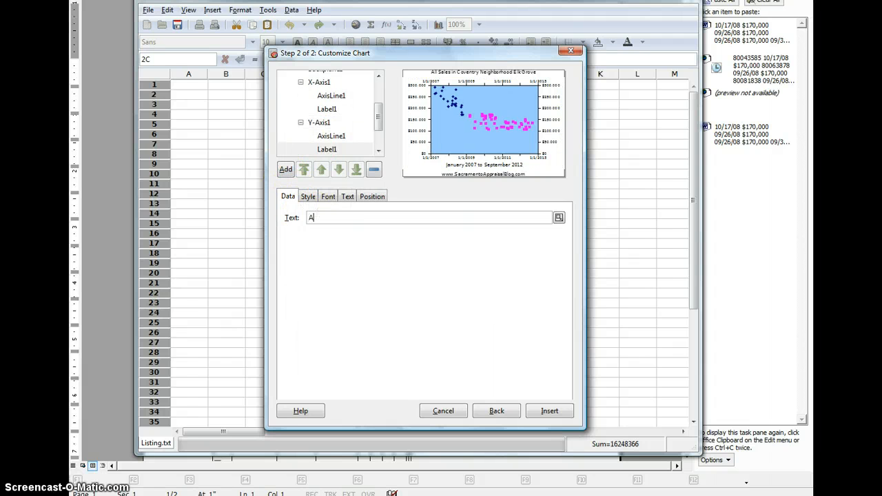
pyautogui.write('Sales Price in MLS"')
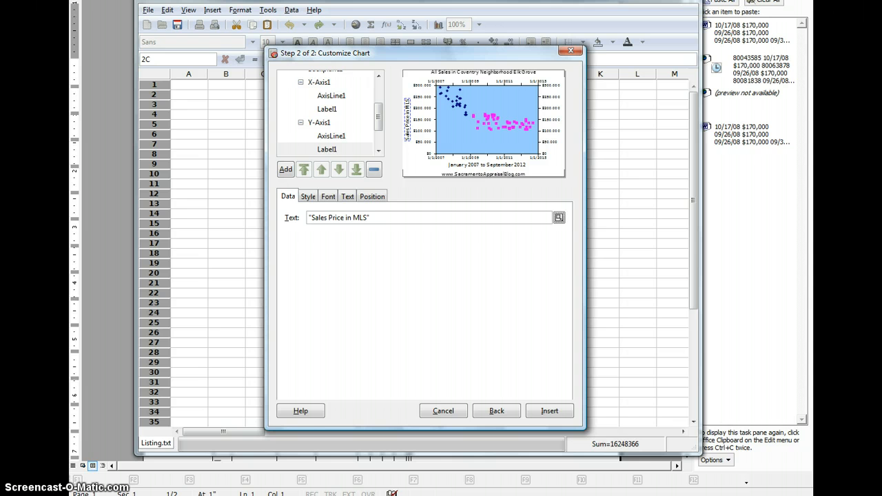
# Turn off automatic major ticks on Y-Axis1 and space them every 20000
pyautogui.click(319, 122)
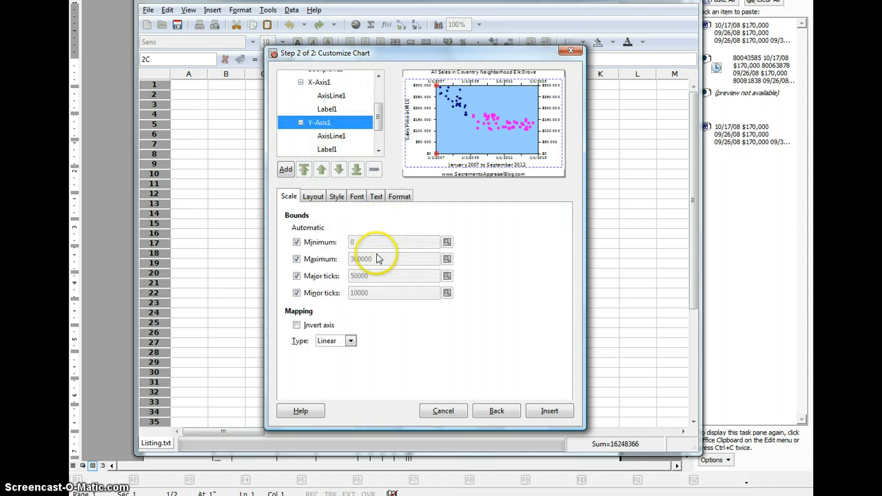
pyautogui.click(297, 275)
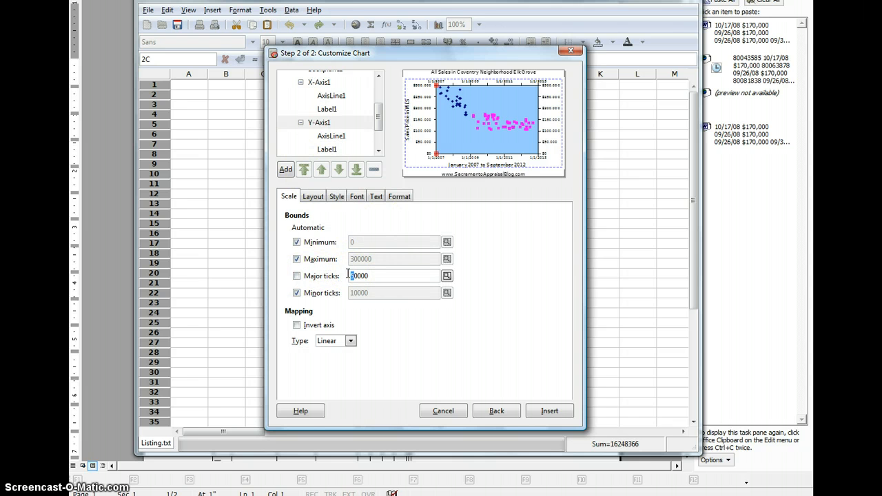
pyautogui.write('20000')
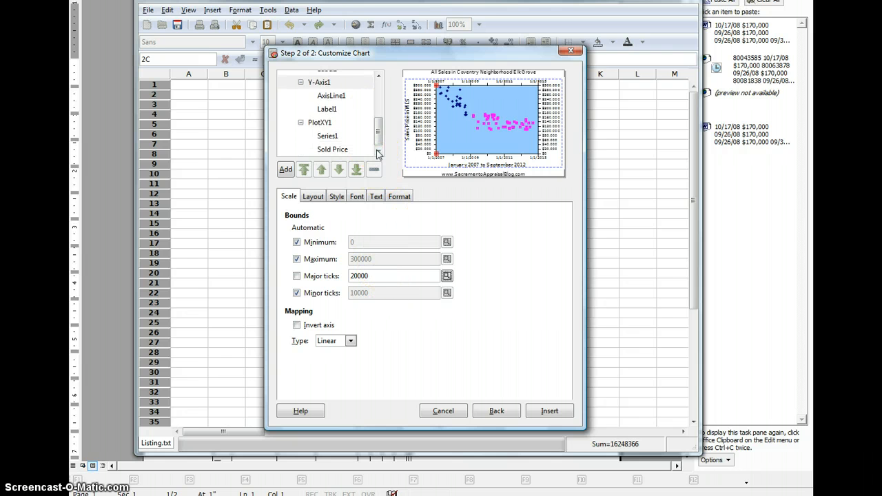
pyautogui.click(328, 135)
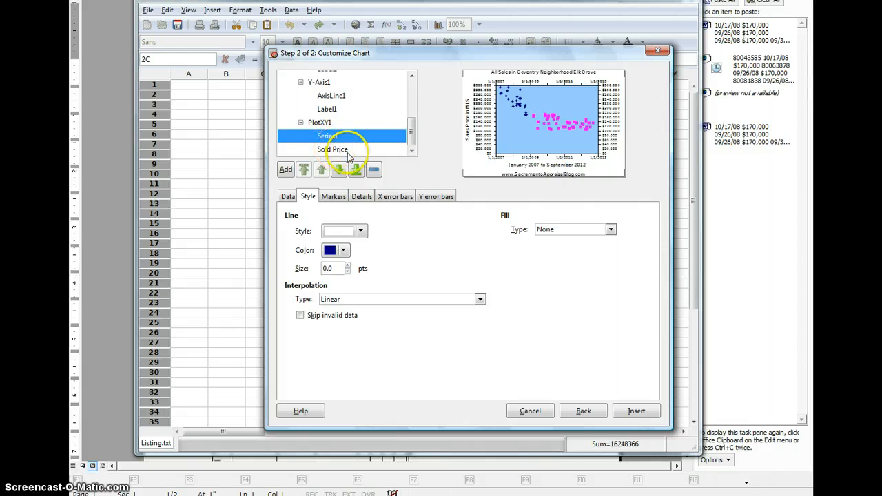
# Set Series1 and Sold Price markers to dark blue circles of size 3
pyautogui.click(333, 196)
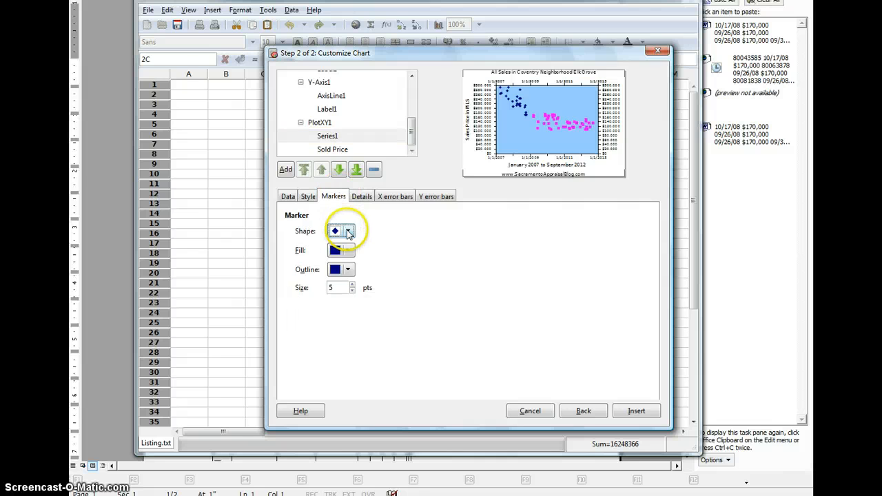
pyautogui.click(348, 231)
pyautogui.write('3')
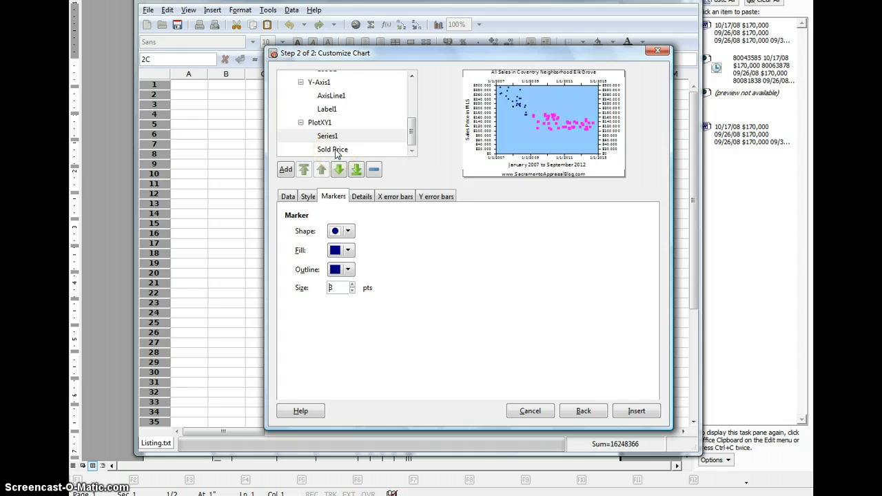
pyautogui.click(349, 231)
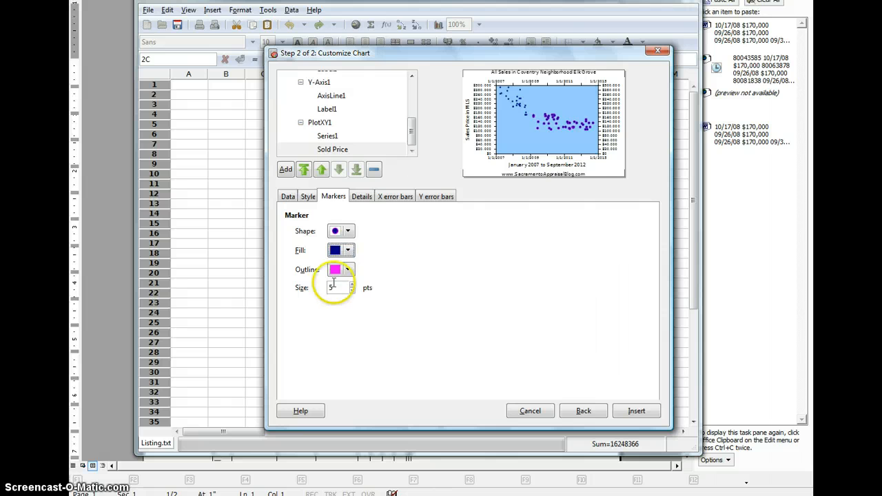
pyautogui.click(349, 270)
pyautogui.write('3')
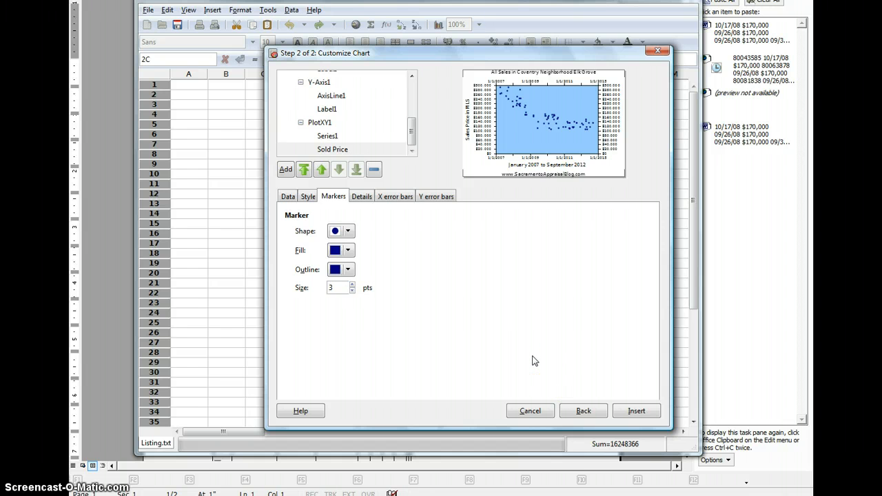
pyautogui.click(336, 288)
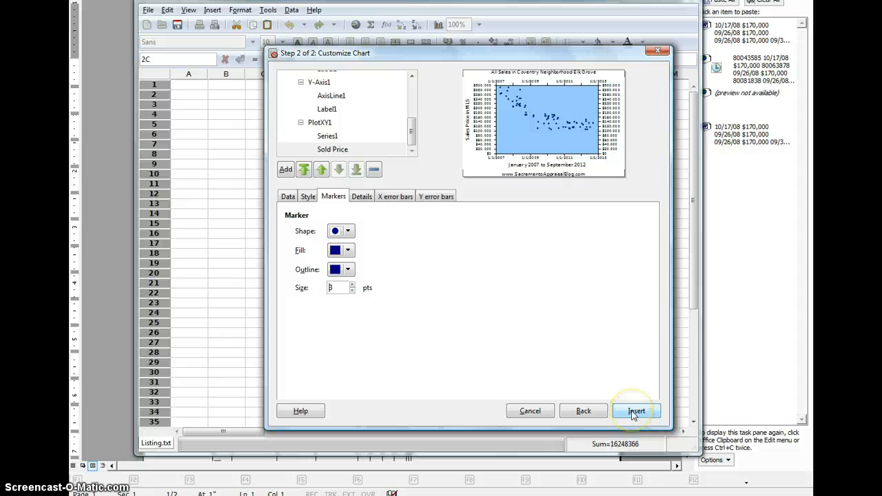
# Insert the Coventry price-vs-date scatter chart, sized across most of the sheet, and bring up its options
pyautogui.click(635, 410)
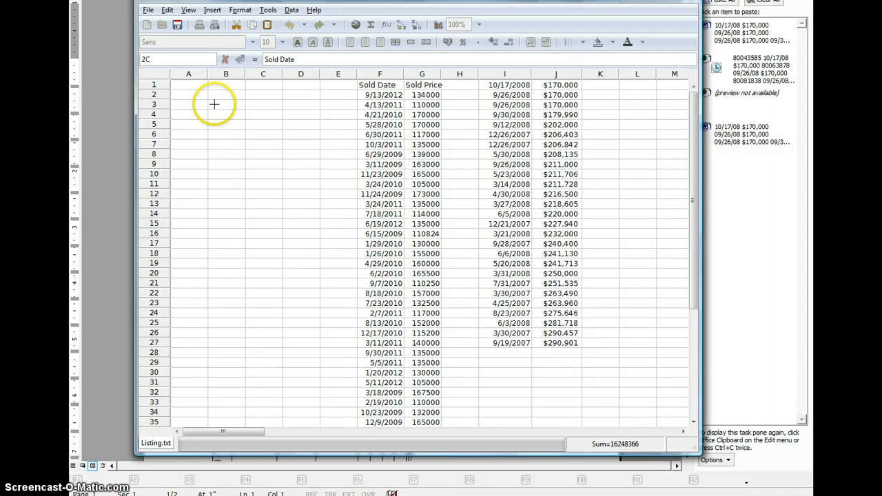
pyautogui.moveTo(214, 103); pyautogui.dragTo(645, 410)
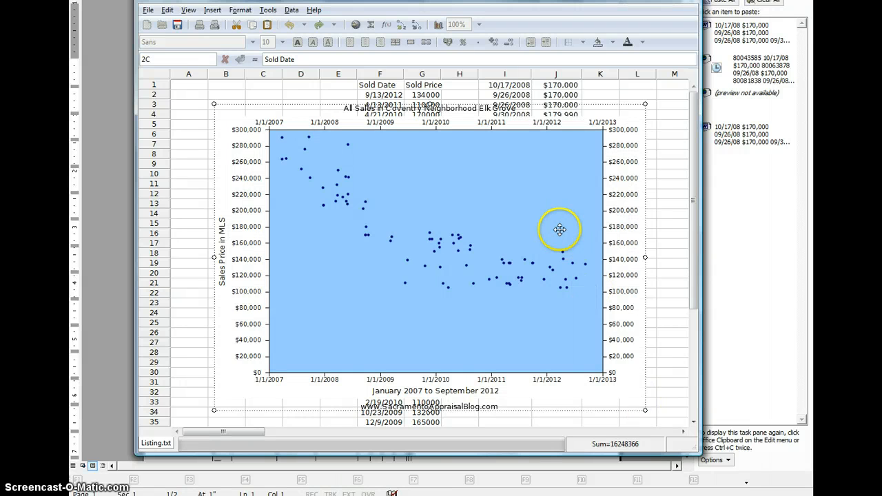
pyautogui.rightClick(559, 228)
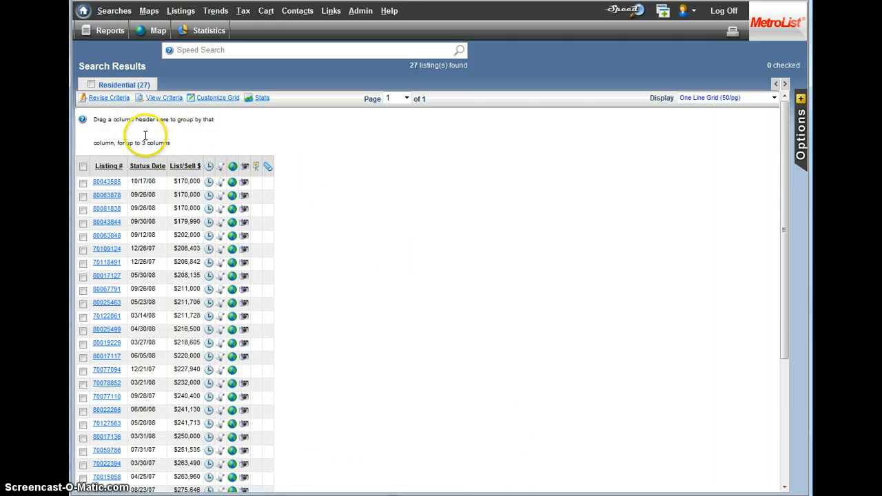
pyautogui.moveTo(172, 133)
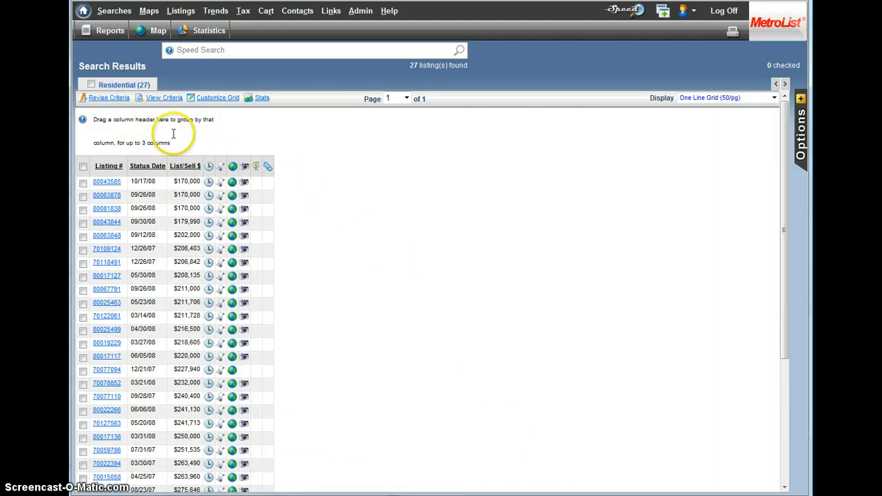
pyautogui.moveTo(399, 101)
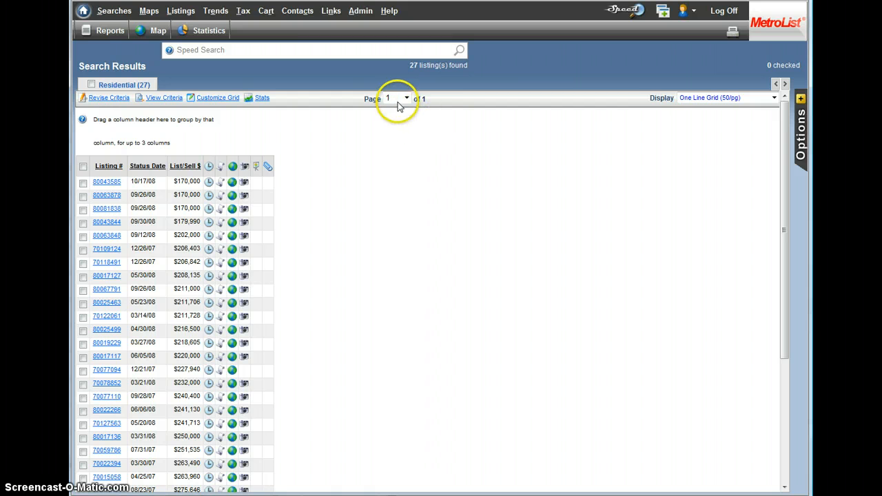
pyautogui.moveTo(407, 155)
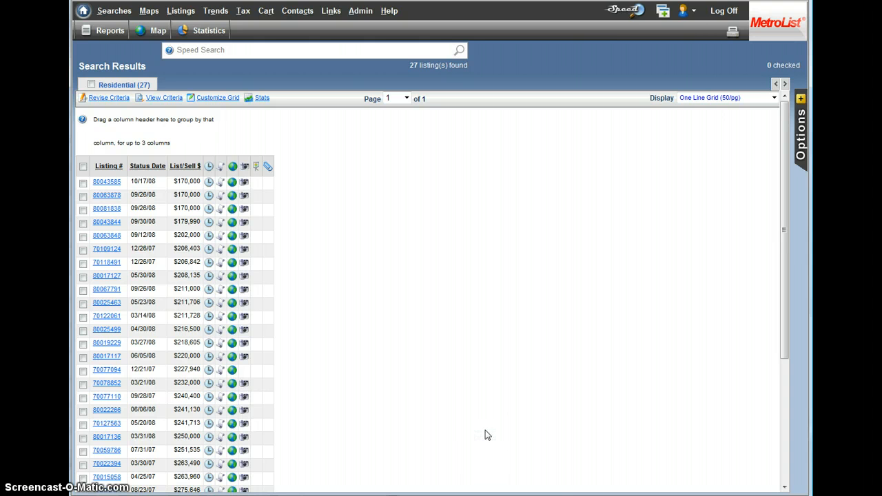
pyautogui.moveTo(462, 422)
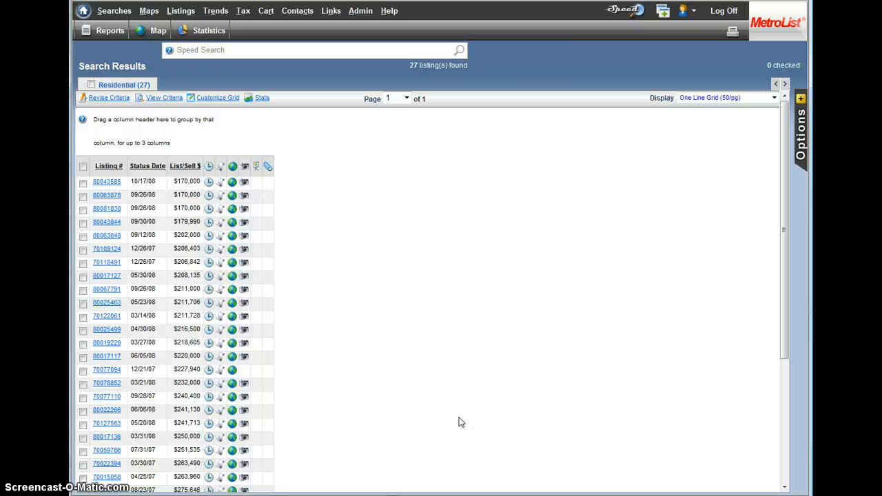